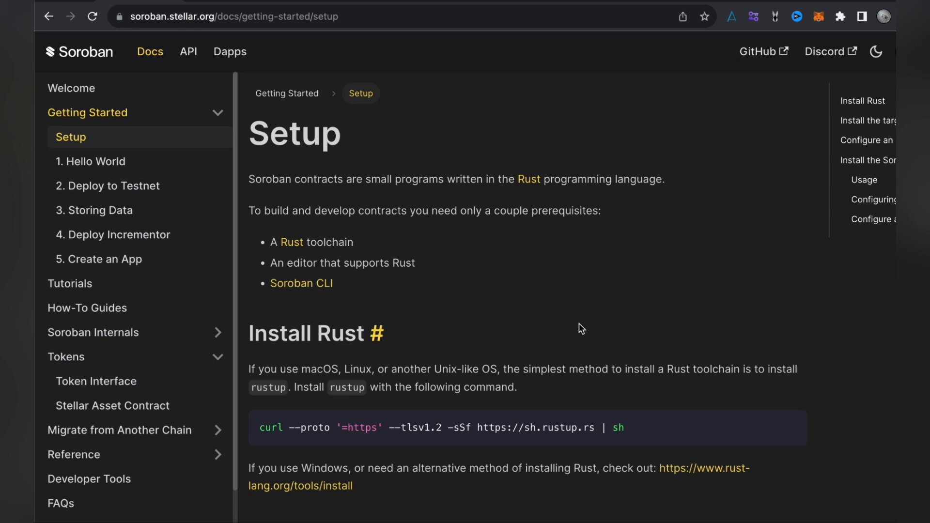
- Scroll the Setup page down to the Install Rust and Install the target sections
scroll(down, 3)
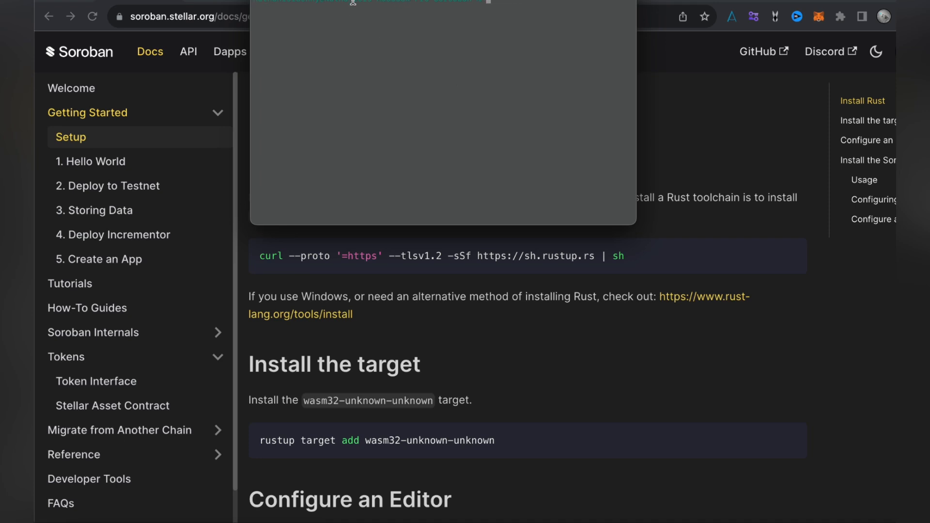
mouse_move(648, 327)
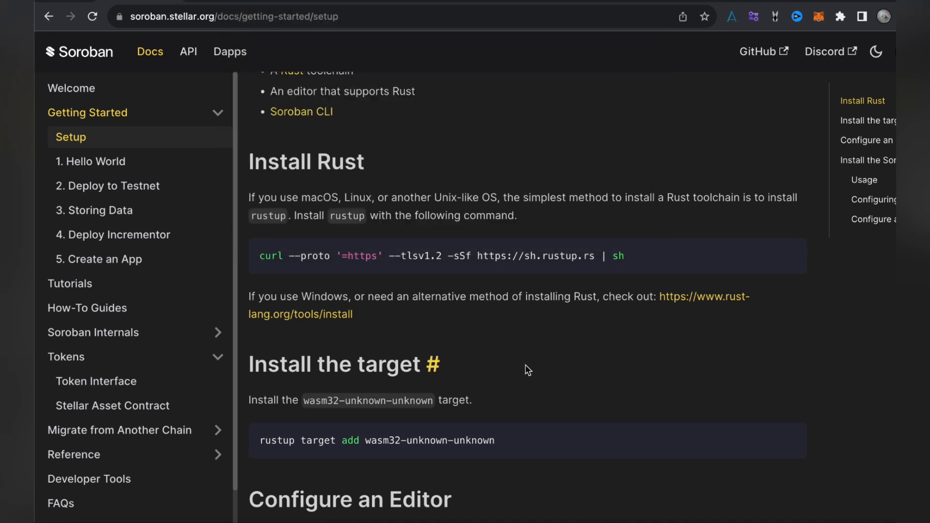
- Scroll down to the rustup target add wasm32-unknown-unknown command and the Configure an Editor heading
scroll(down, 3)
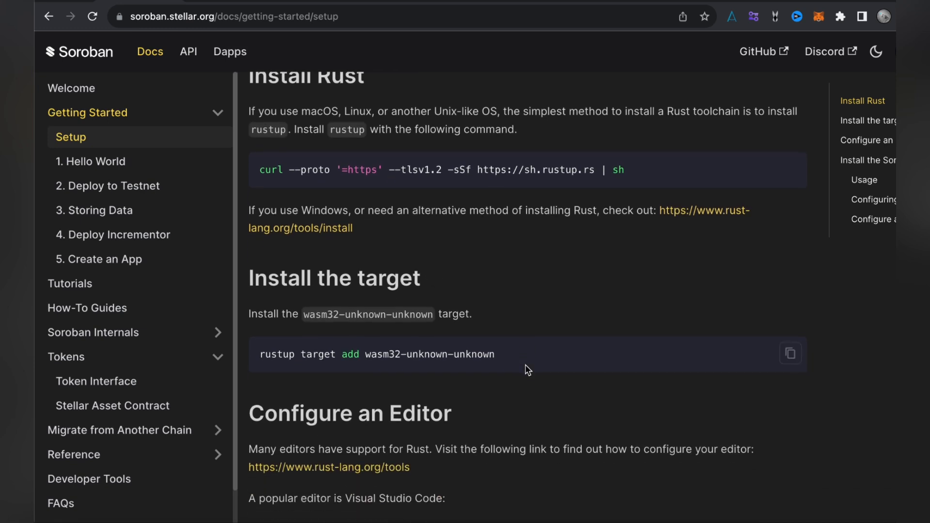
scroll(down, 3)
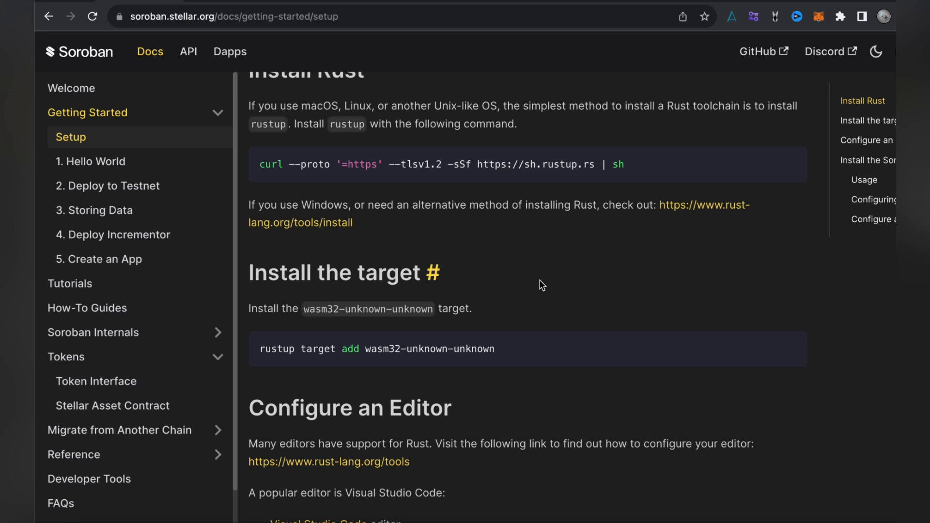
scroll(down, 3)
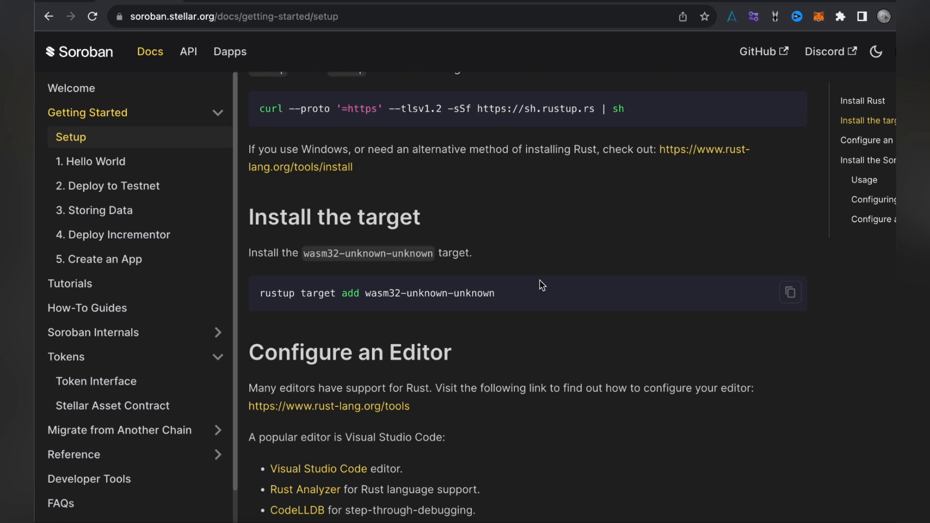
scroll(down, 3)
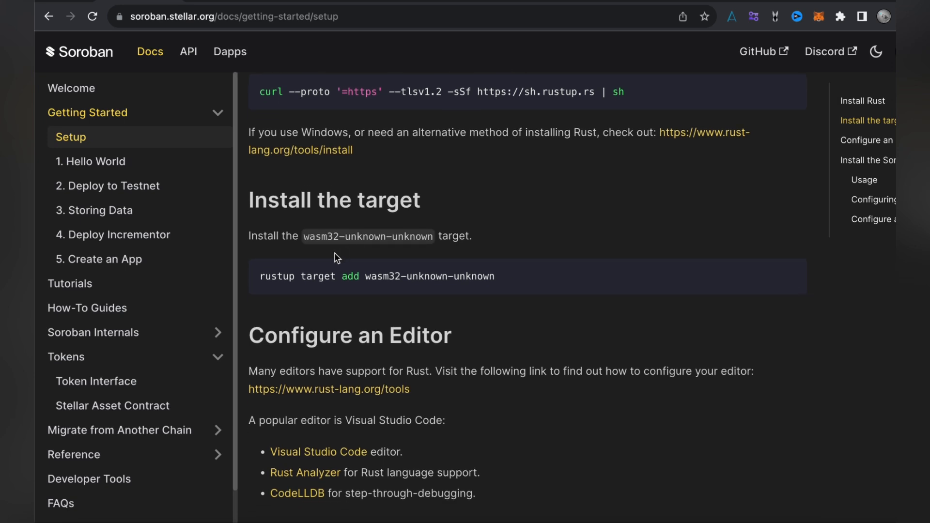
mouse_move(327, 247)
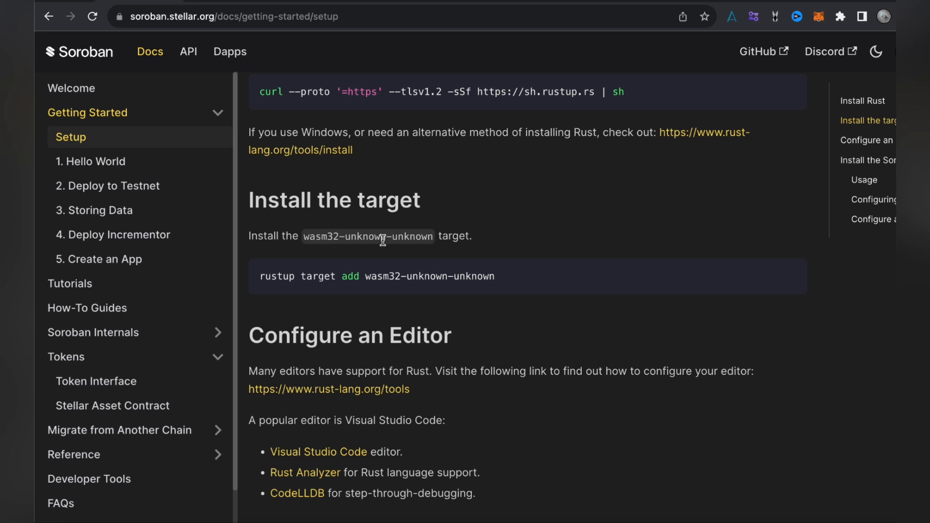
mouse_move(279, 288)
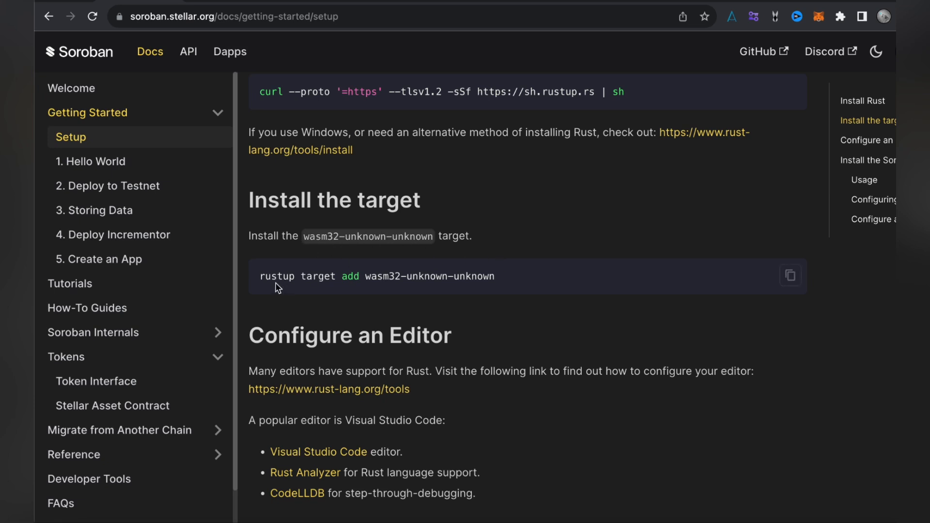
mouse_move(307, 290)
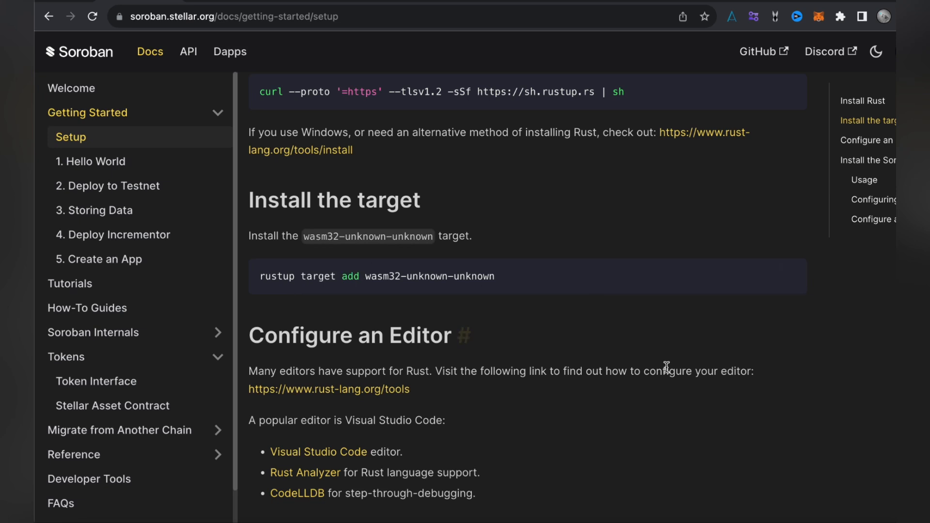
- Scroll past the recommended editor tools list to the Install the Soroban CLI section with its cargo install command
scroll(down, 3)
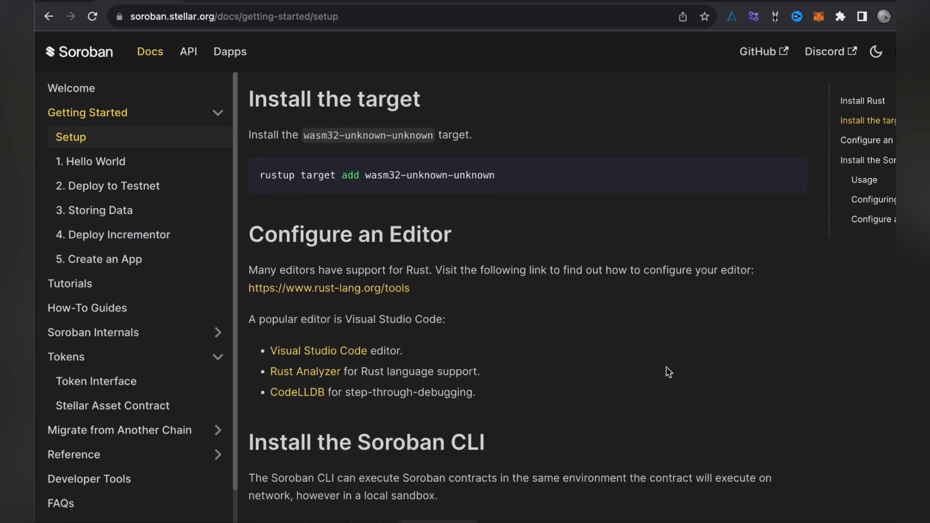
scroll(down, 3)
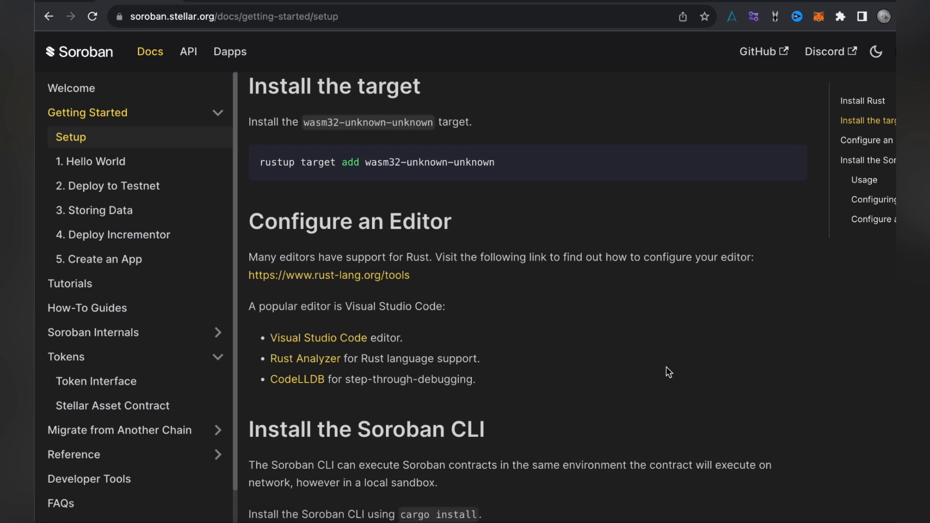
scroll(down, 3)
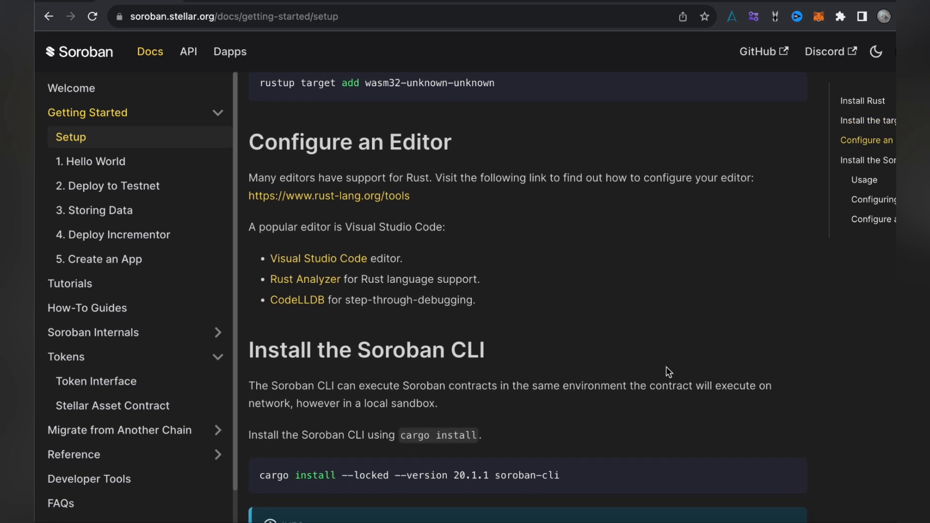
scroll(down, 3)
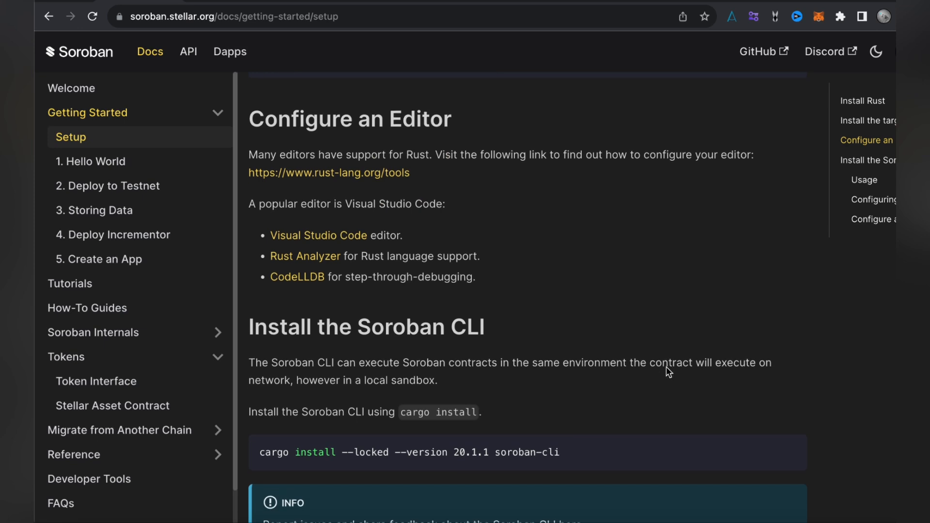
scroll(down, 3)
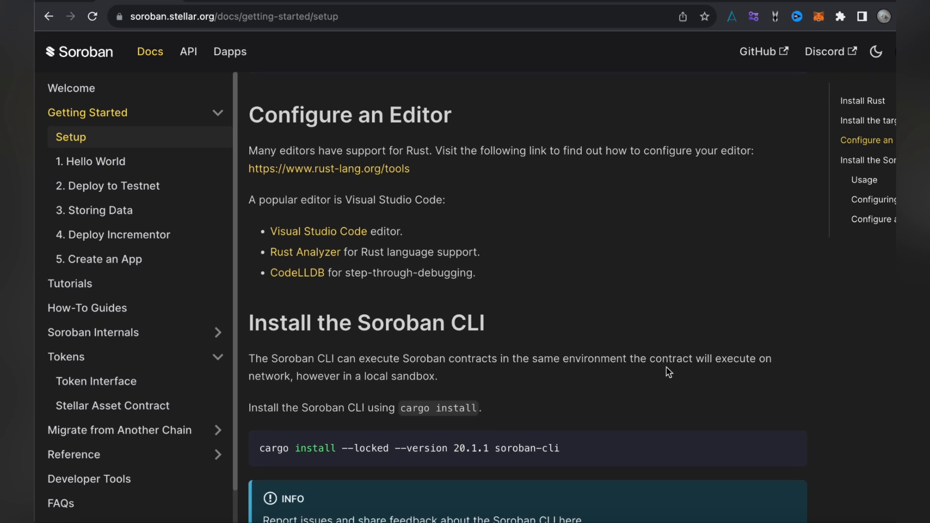
scroll(down, 3)
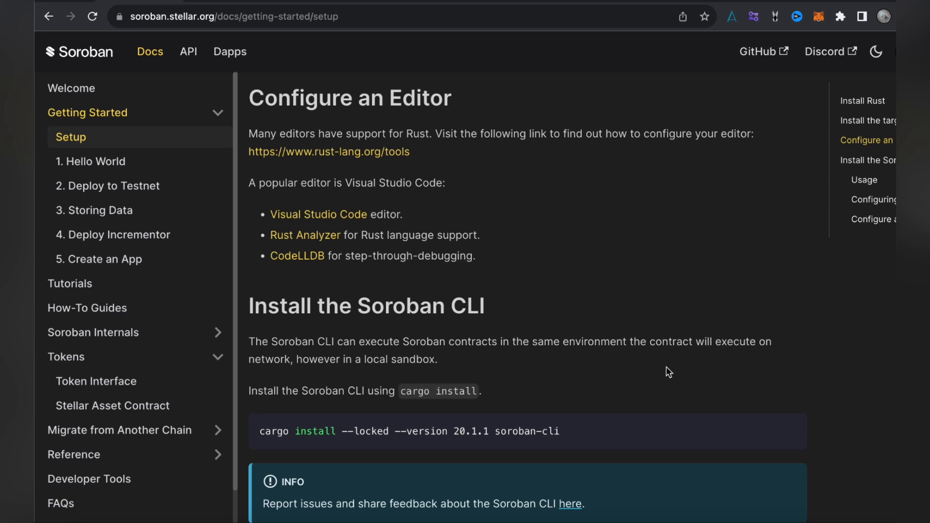
mouse_move(309, 198)
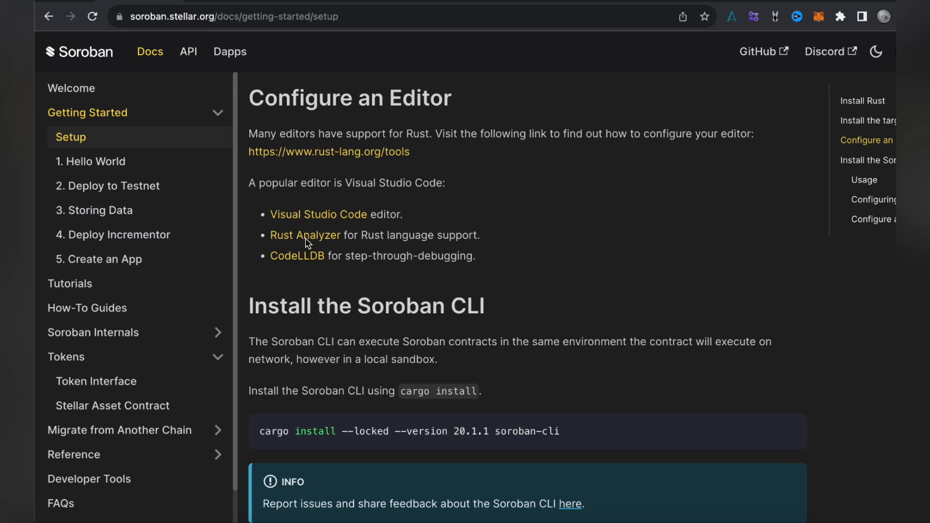
scroll(down, 3)
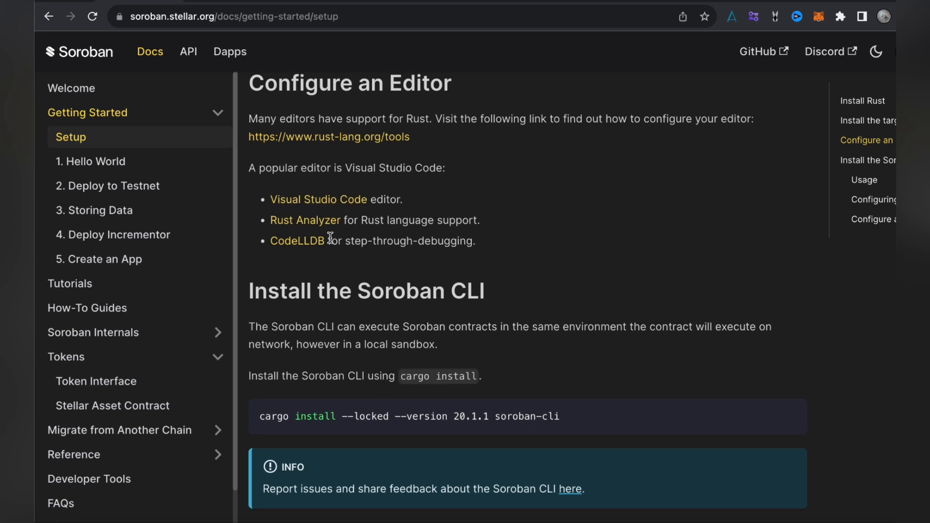
mouse_move(367, 232)
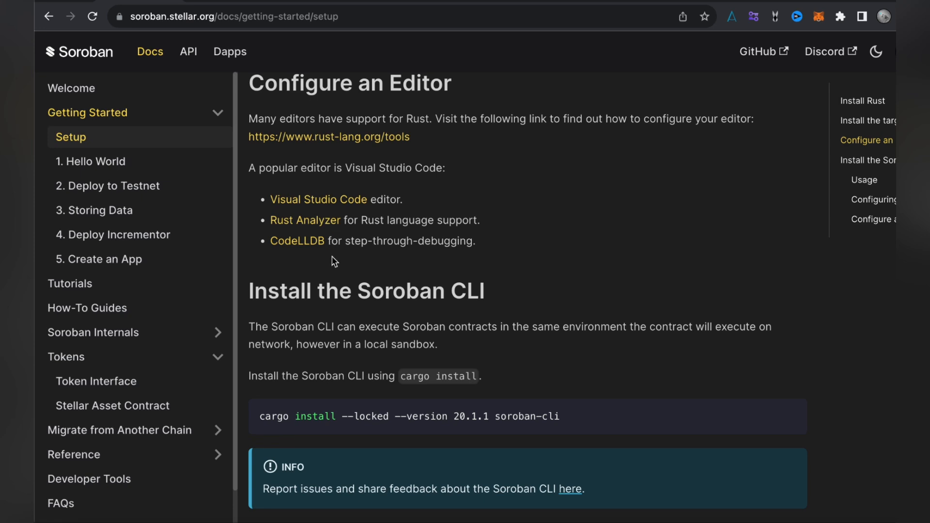
mouse_move(305, 220)
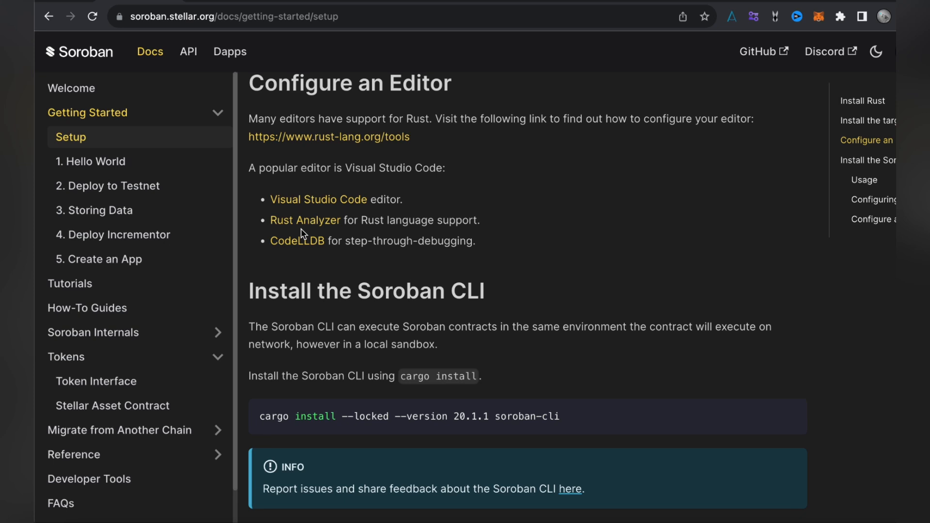
mouse_move(297, 241)
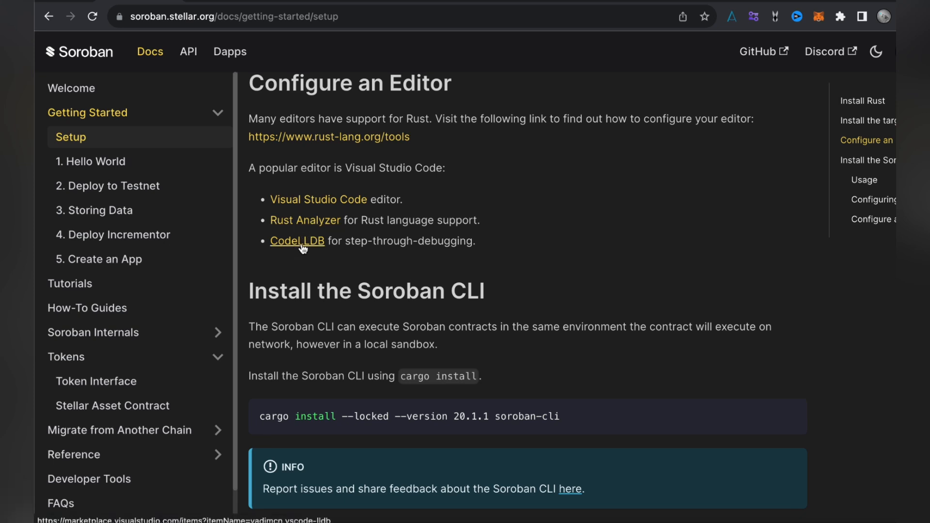
mouse_move(319, 254)
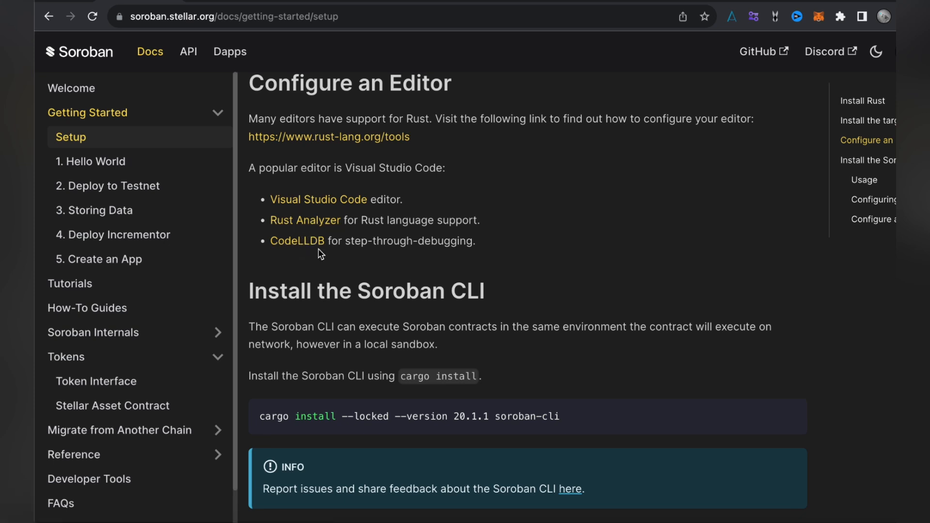
mouse_move(297, 240)
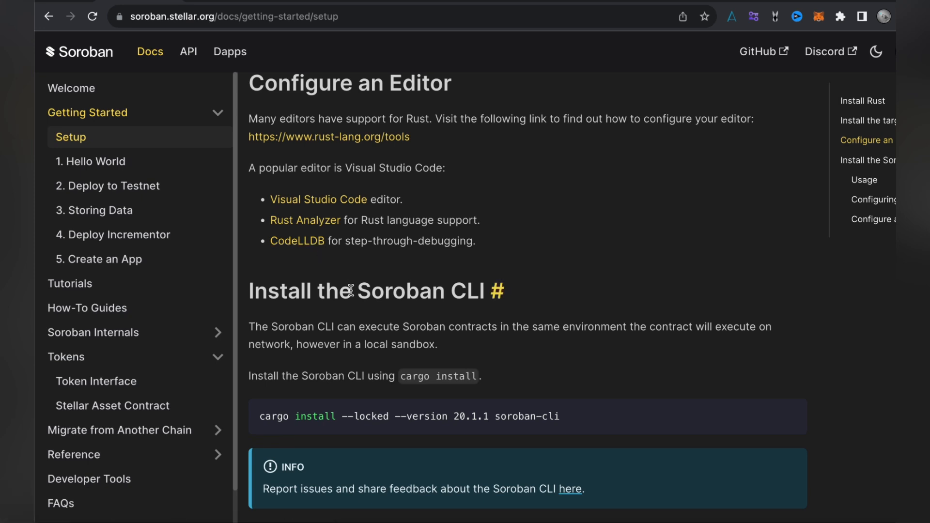
- Scroll past the cargo install command to the Usage subsection showing the soroban command and its output
scroll(down, 3)
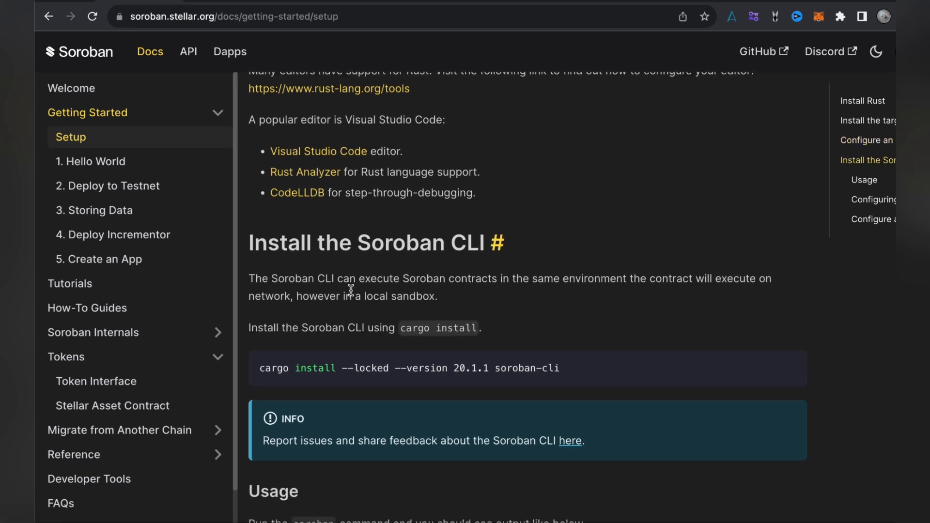
scroll(down, 3)
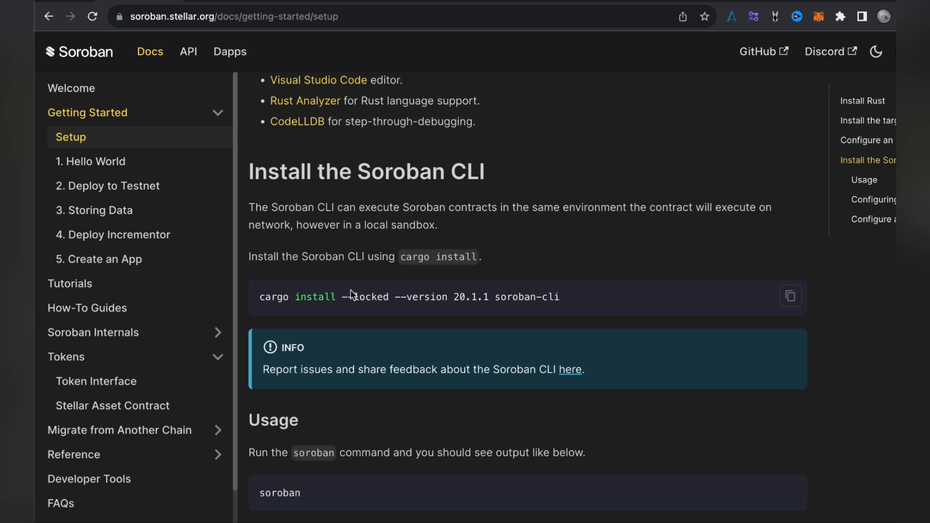
scroll(down, 3)
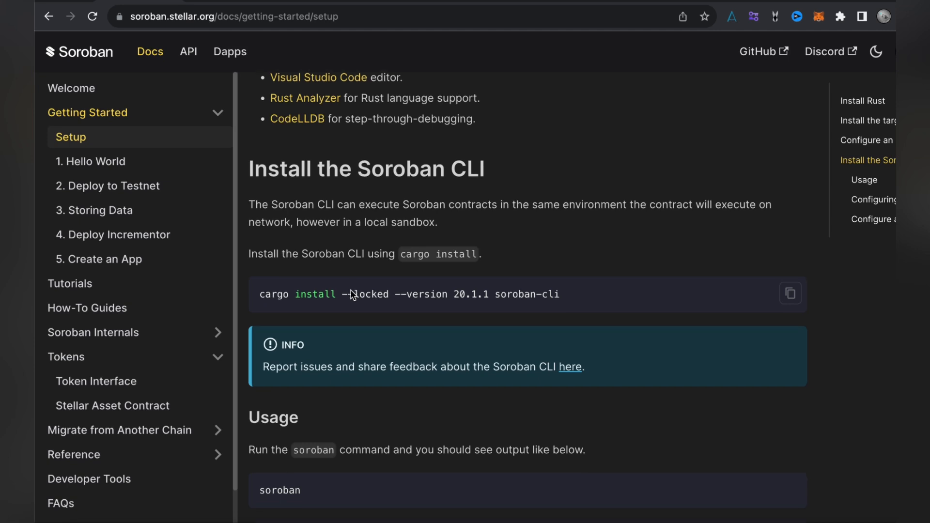
scroll(down, 3)
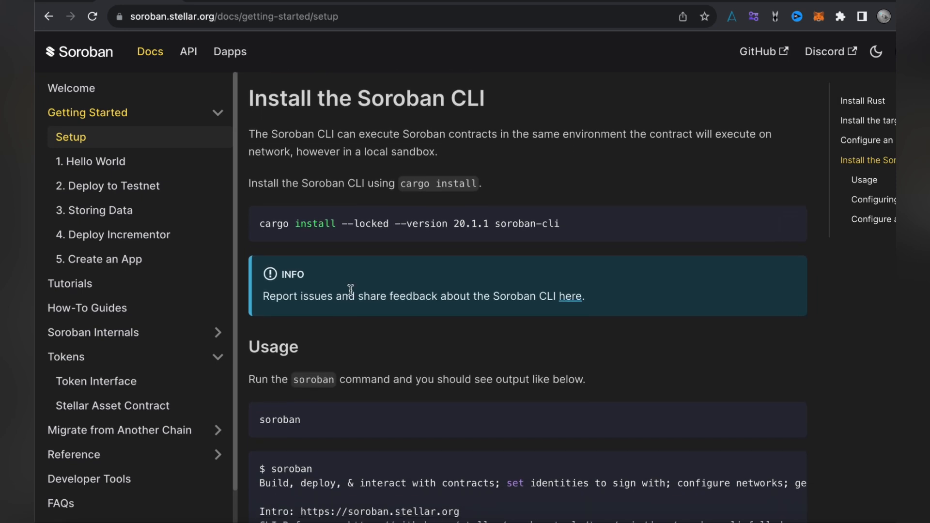
mouse_move(558, 181)
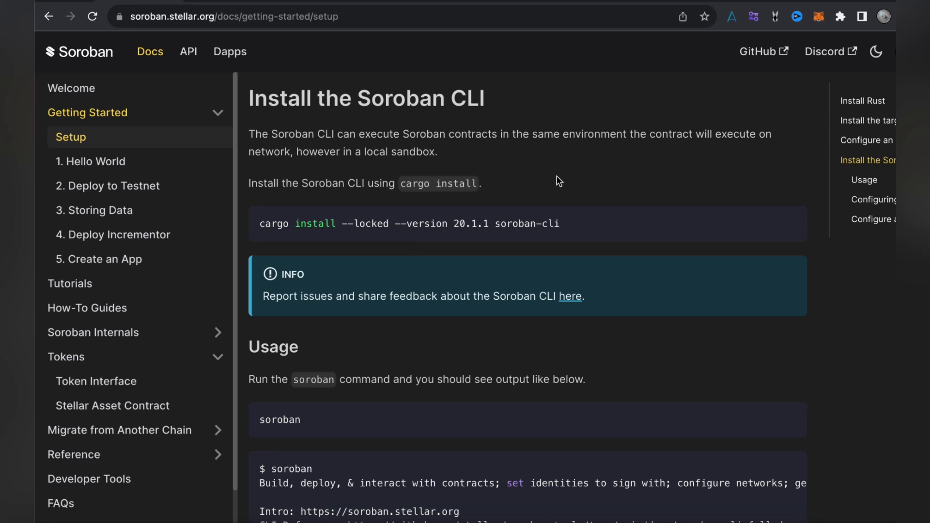
- Scroll back up briefly, then down again to the CLI install command, Usage subsection and sample output
scroll(up, 3)
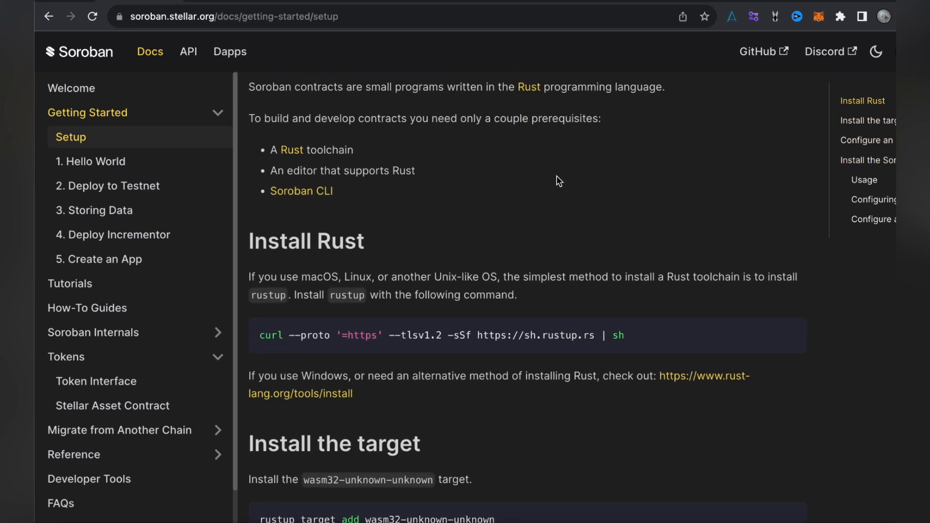
scroll(down, 3)
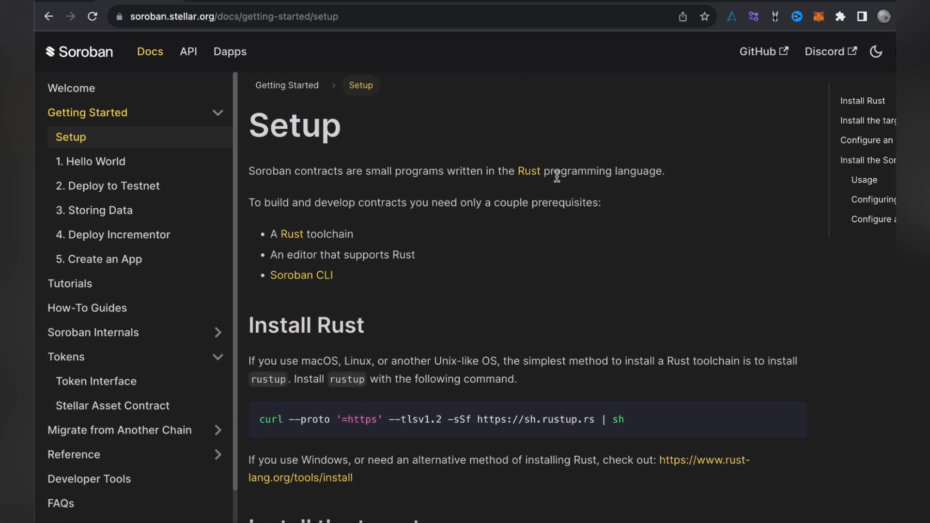
scroll(down, 3)
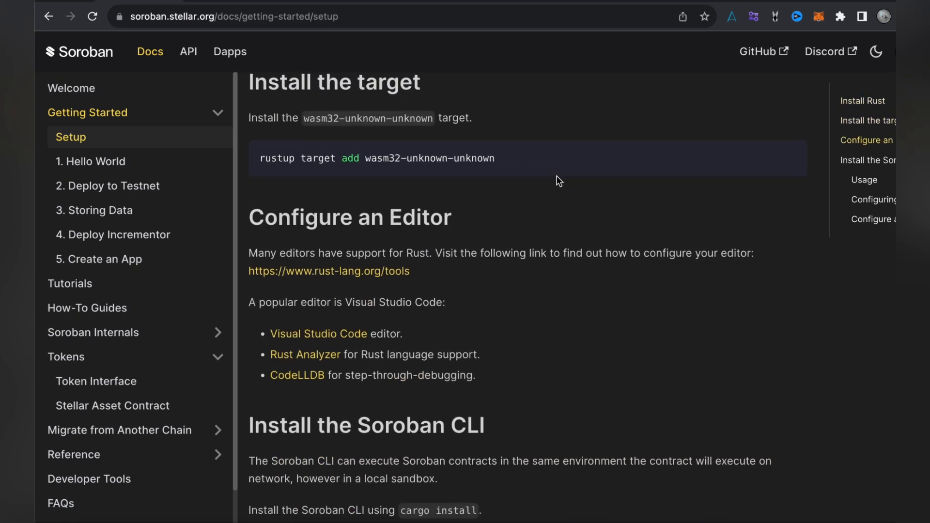
scroll(down, 3)
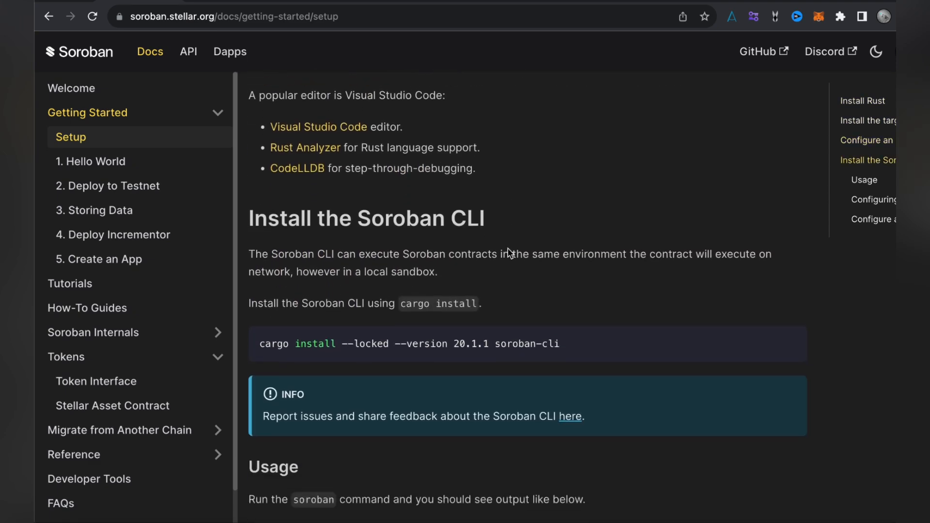
scroll(down, 3)
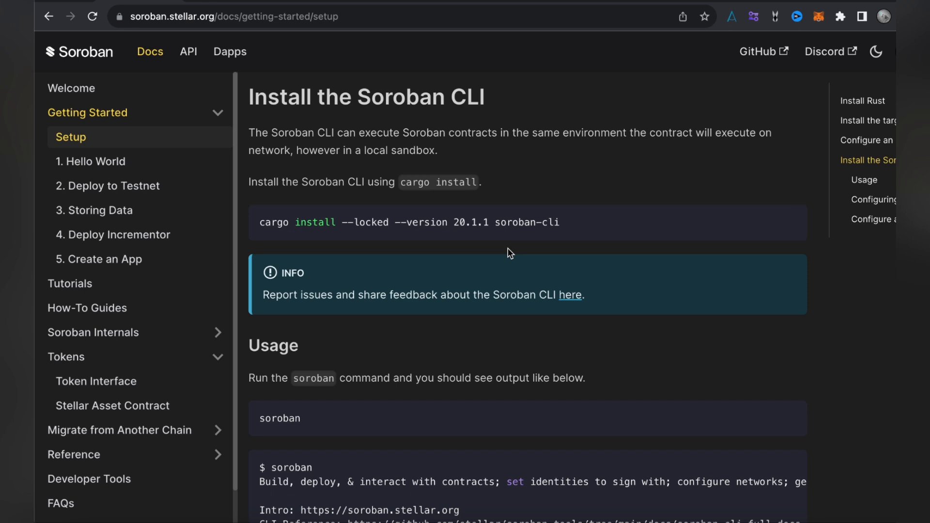
mouse_move(300, 196)
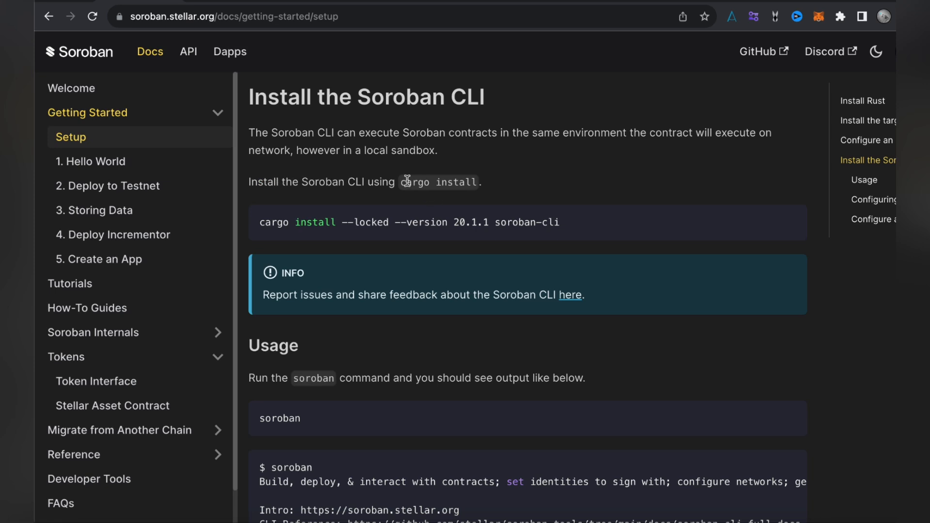
mouse_move(463, 185)
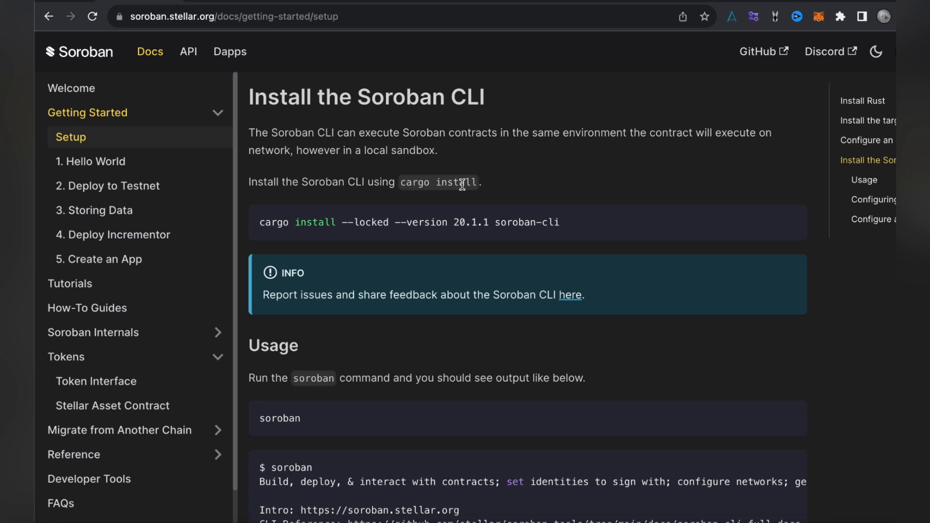
mouse_move(536, 213)
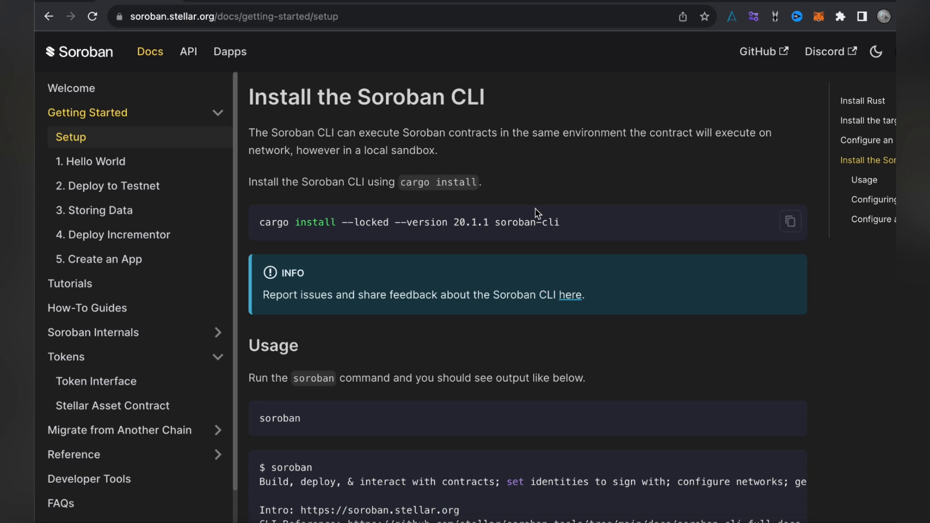
- Scroll down through the sample soroban output listing its commands and options
scroll(down, 3)
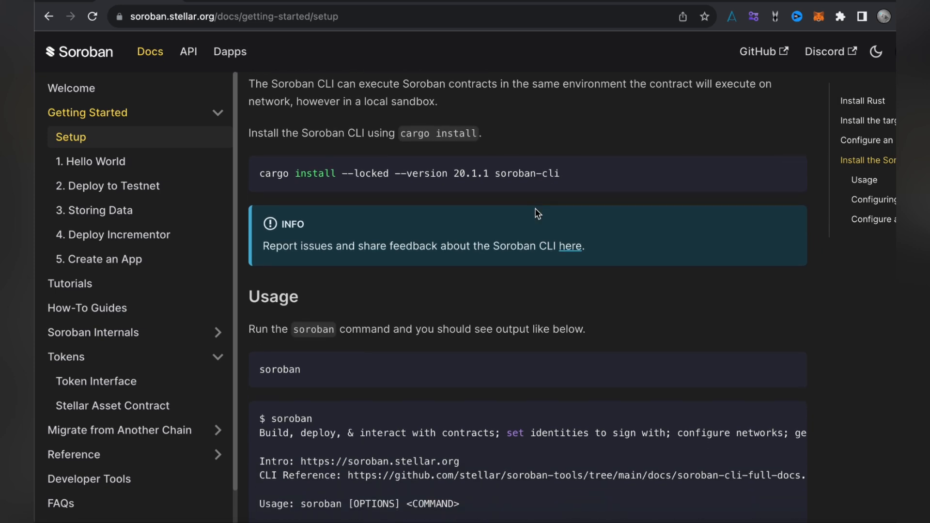
scroll(down, 3)
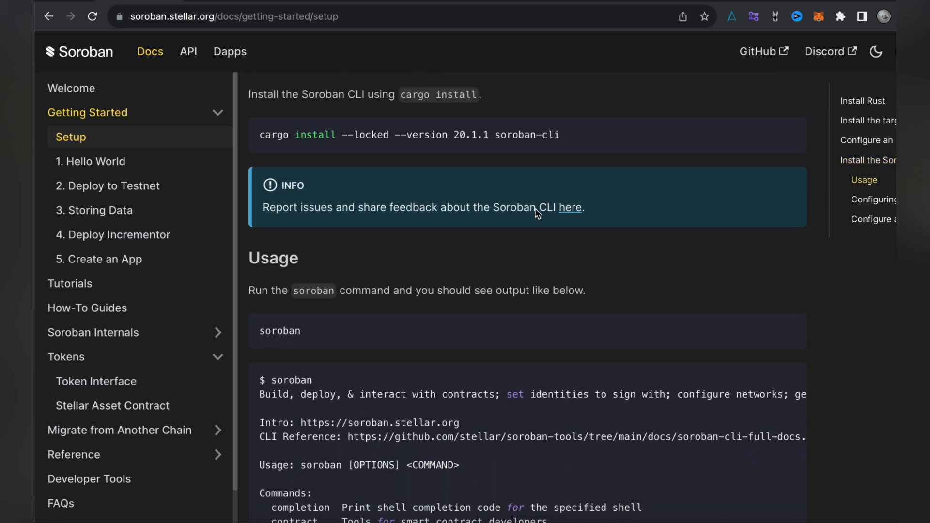
scroll(down, 3)
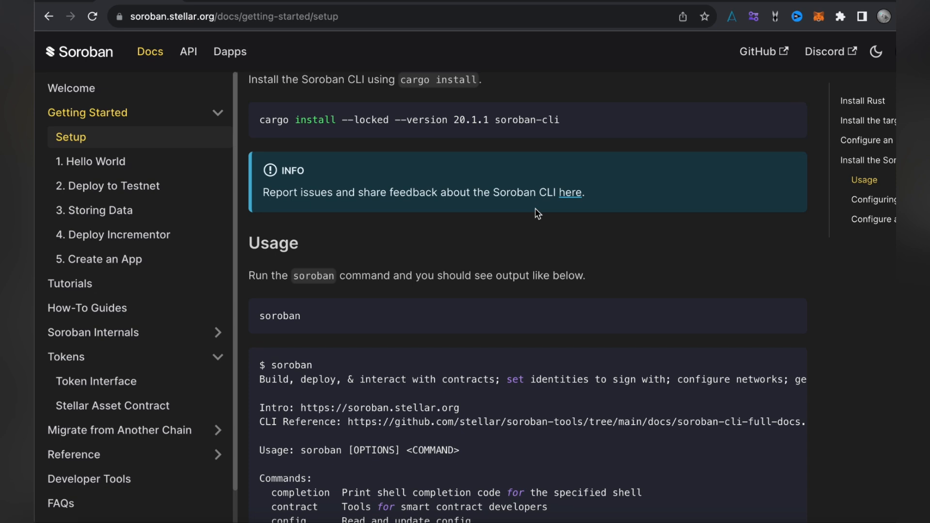
mouse_move(569, 168)
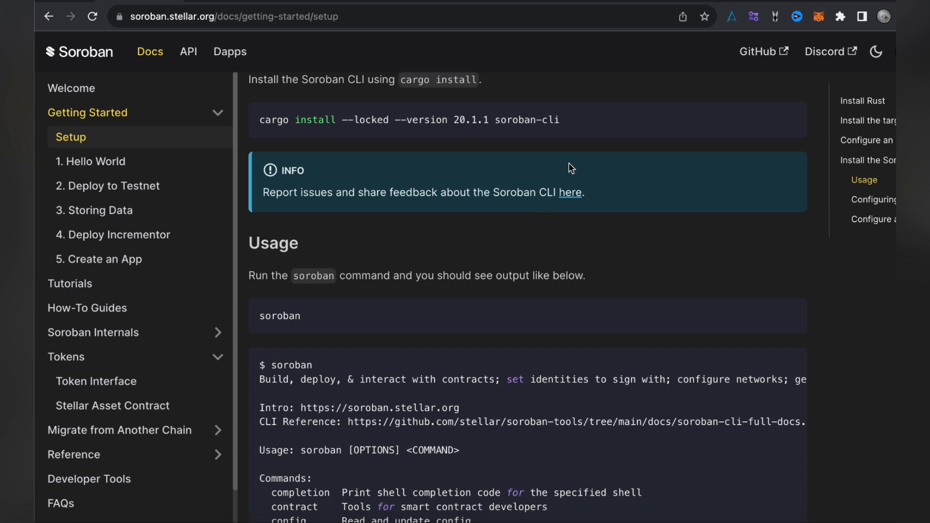
mouse_move(568, 192)
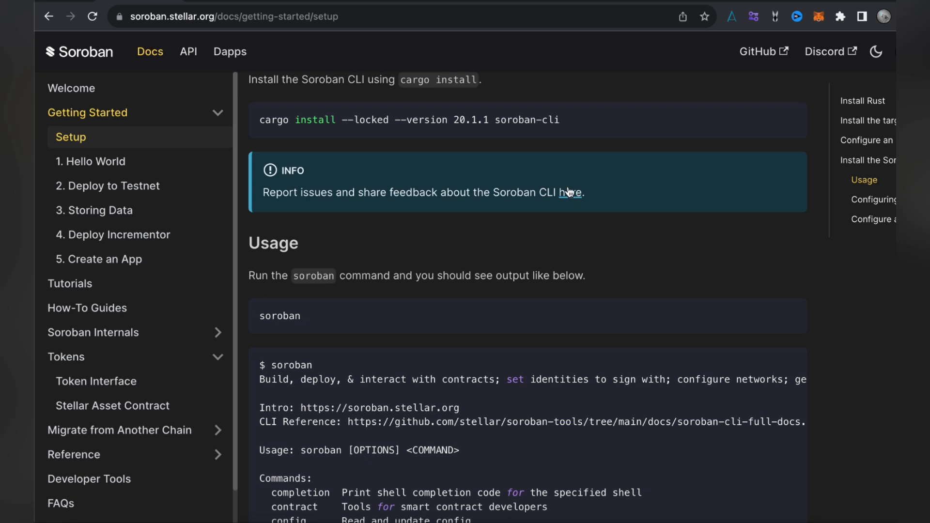
mouse_move(569, 193)
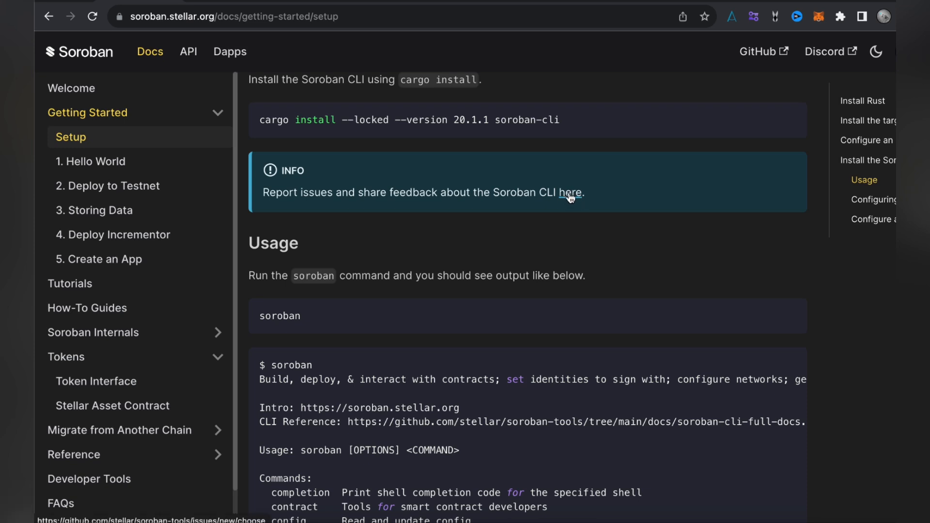
mouse_move(569, 215)
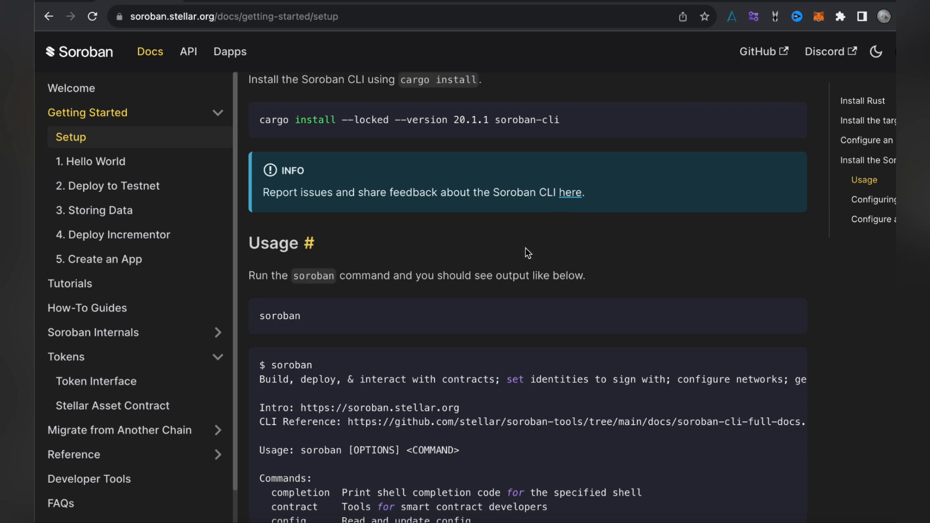
scroll(down, 3)
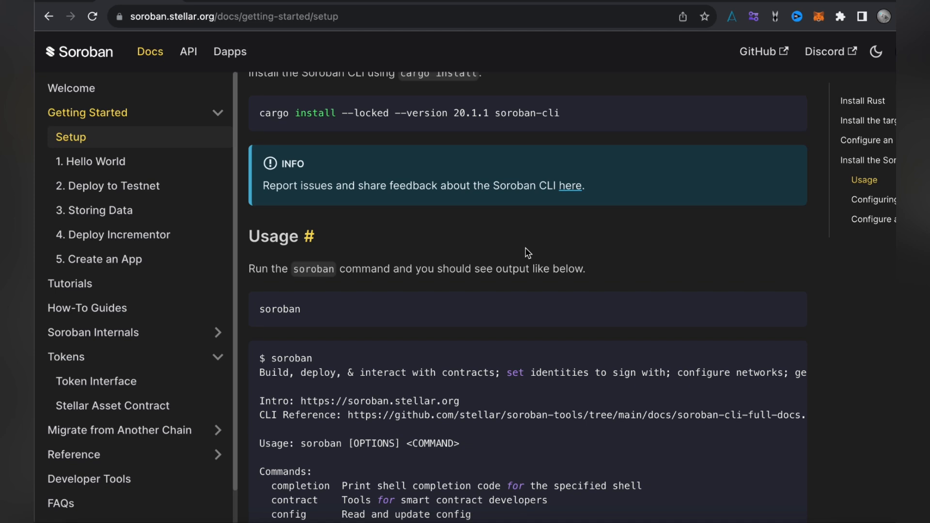
scroll(down, 3)
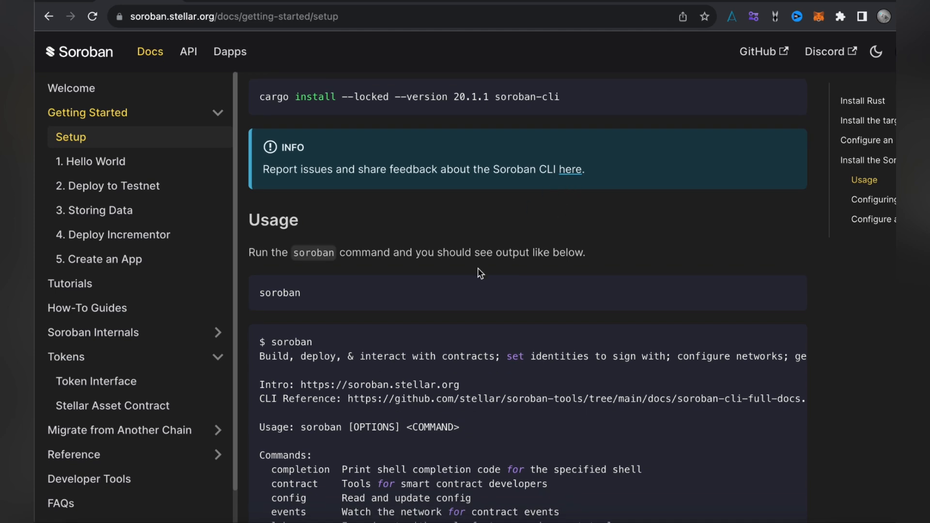
scroll(down, 3)
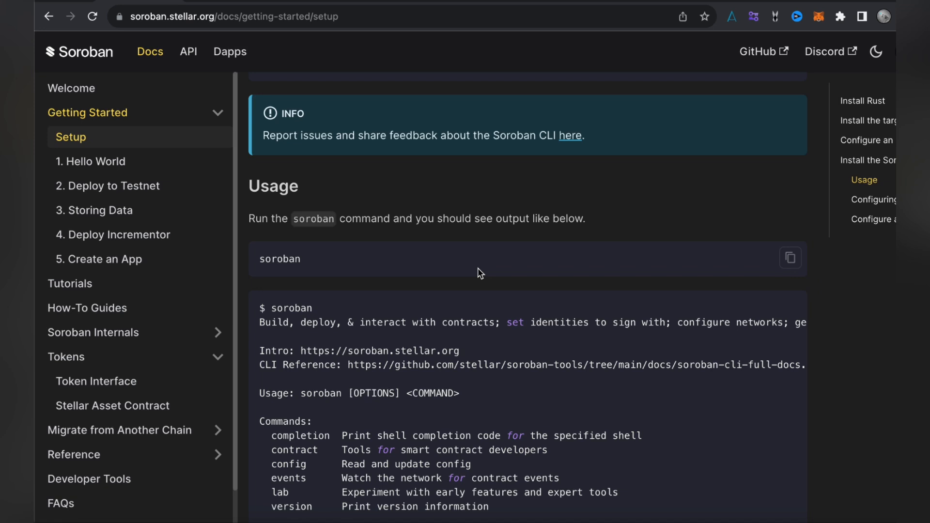
scroll(down, 3)
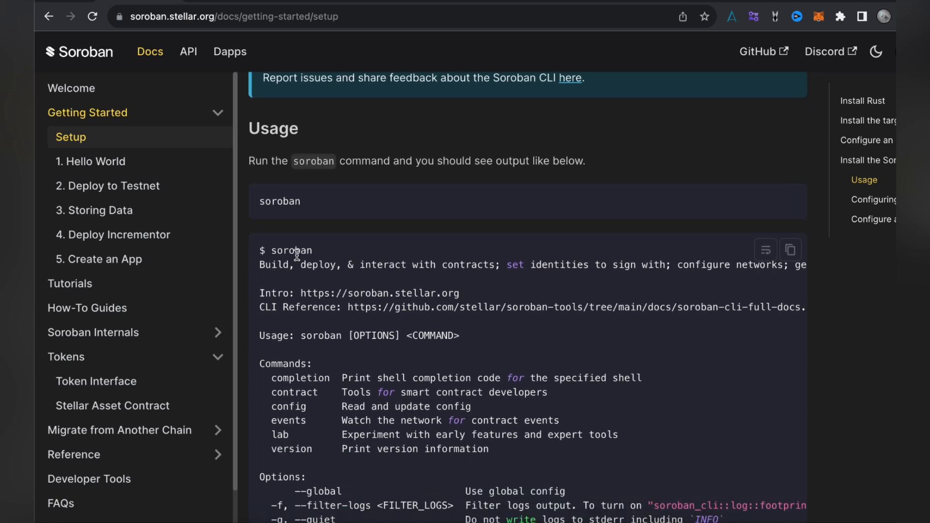
- Highlight the output's intro, usage and commands lines, clear the selection and continue to the Protip note
drag(297, 253, 327, 314)
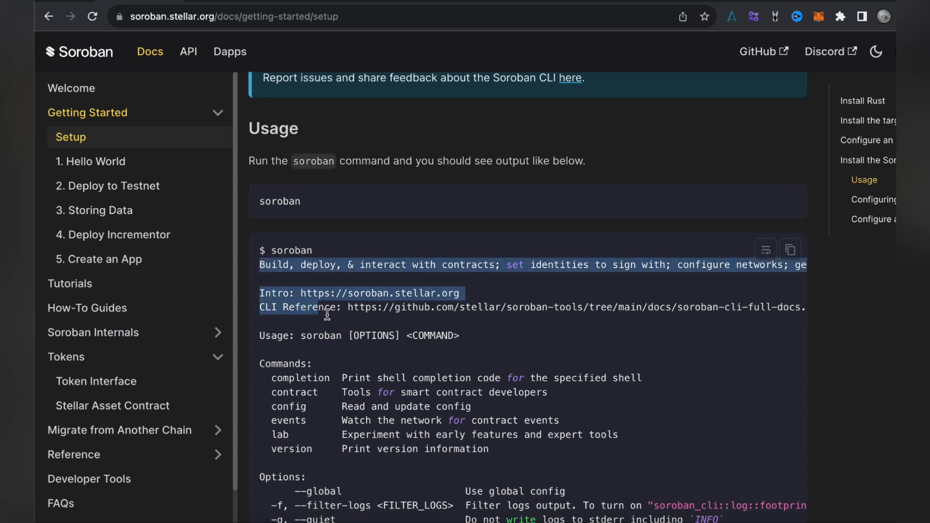
drag(327, 314, 424, 371)
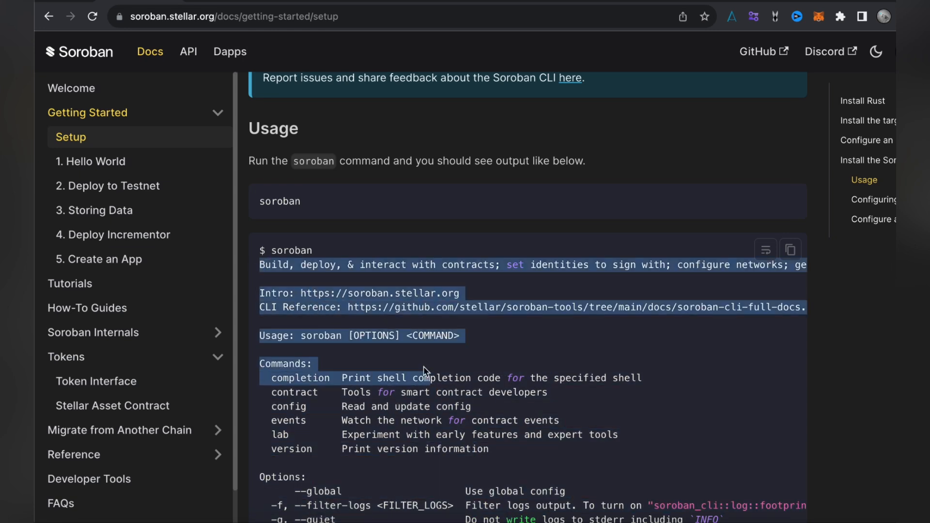
scroll(down, 3)
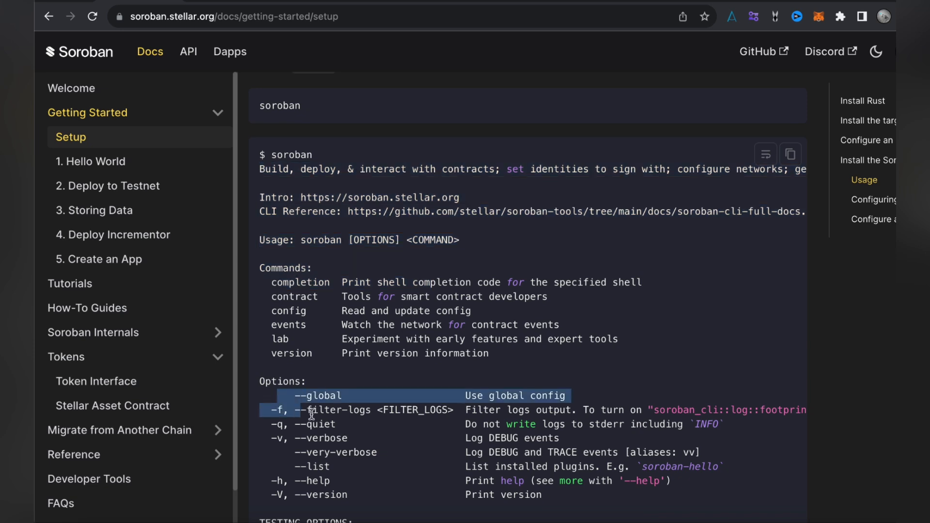
scroll(down, 3)
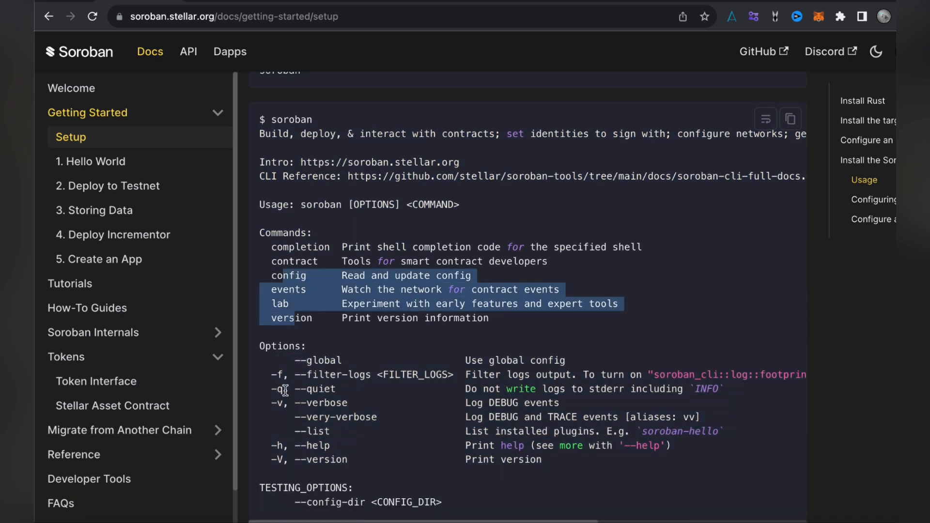
click(380, 474)
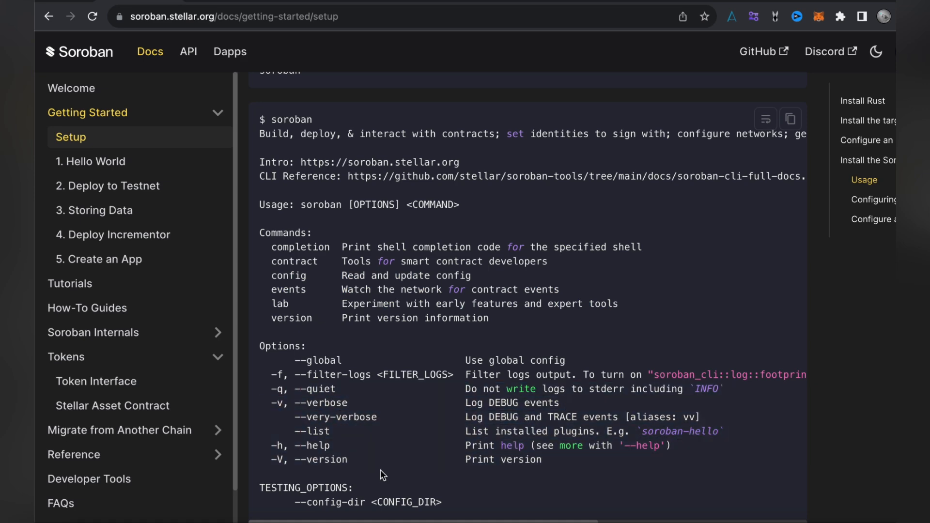
scroll(down, 3)
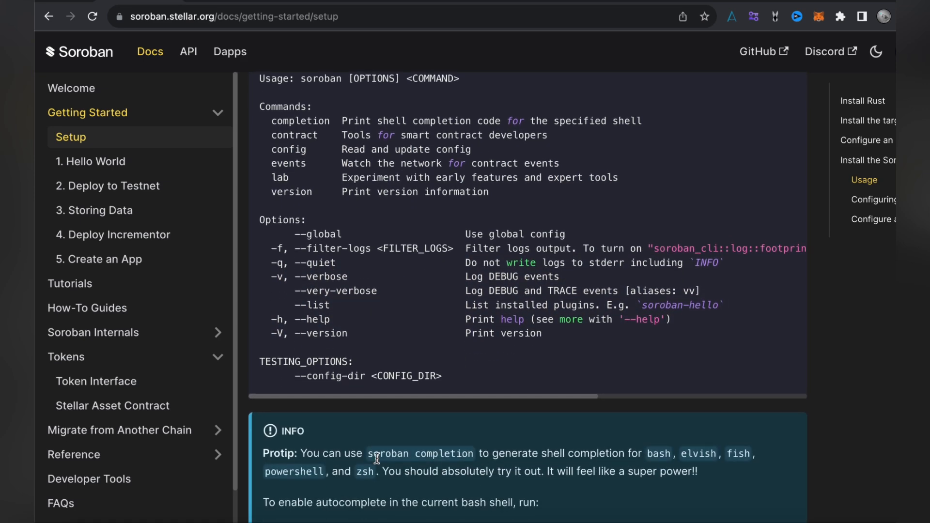
- Scroll past the shell completion Protip box to the Configuring the CLI for Testnet heading and its network add command
scroll(down, 3)
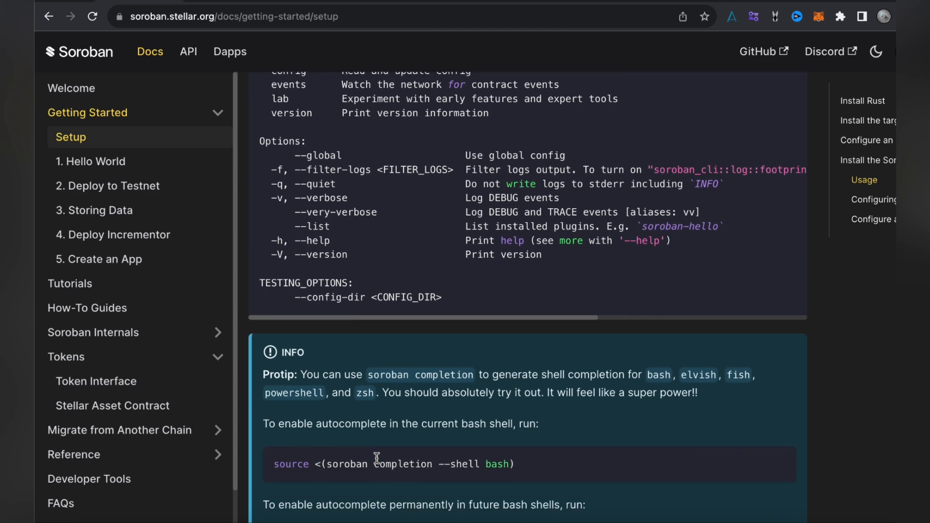
scroll(down, 3)
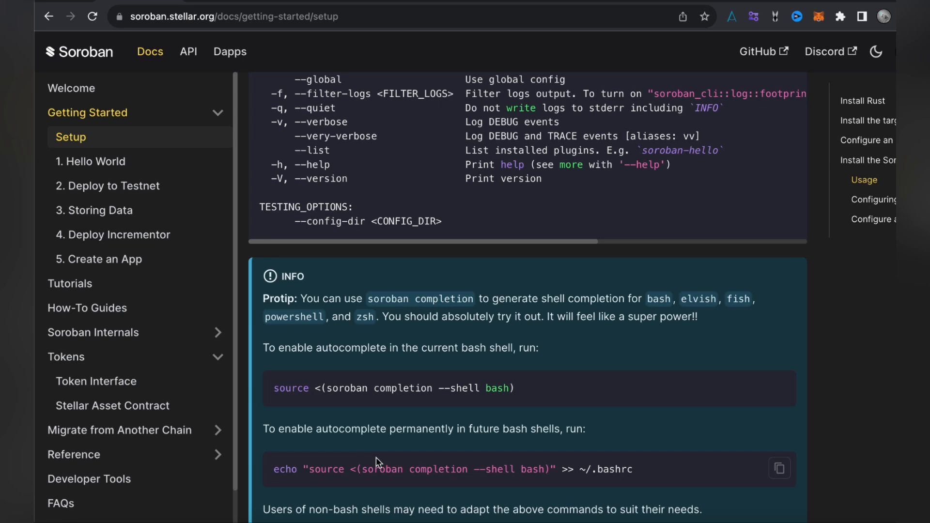
scroll(down, 3)
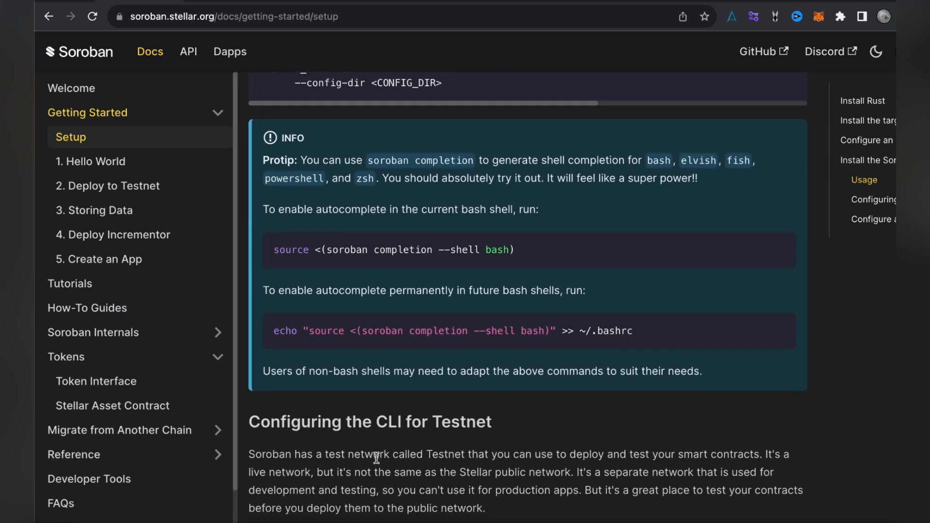
scroll(down, 3)
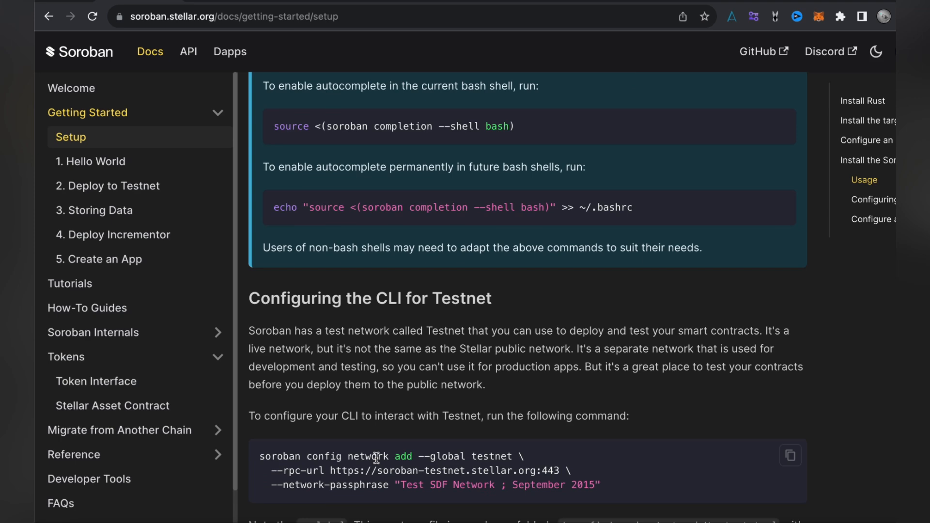
- Scroll through the Testnet configuration notes into Configure an Identity with the identity generate command for alice
scroll(down, 3)
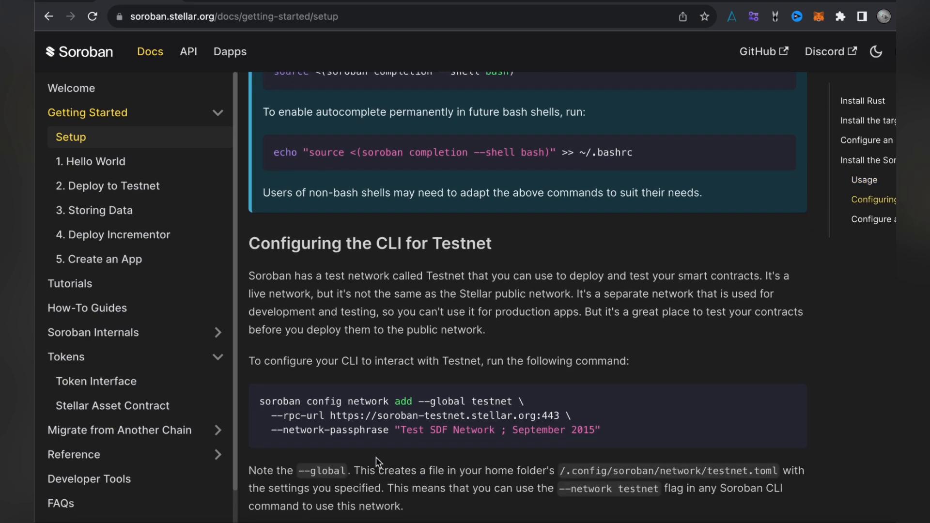
scroll(down, 3)
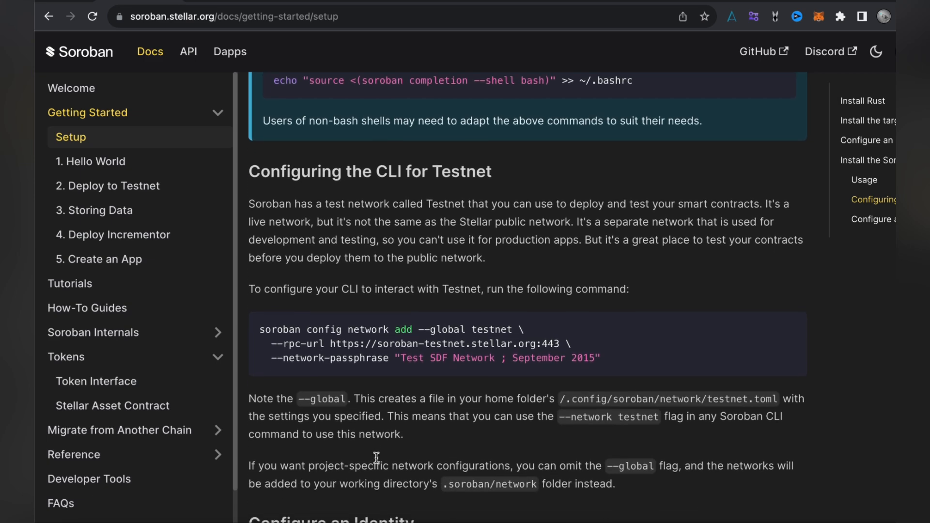
mouse_move(348, 393)
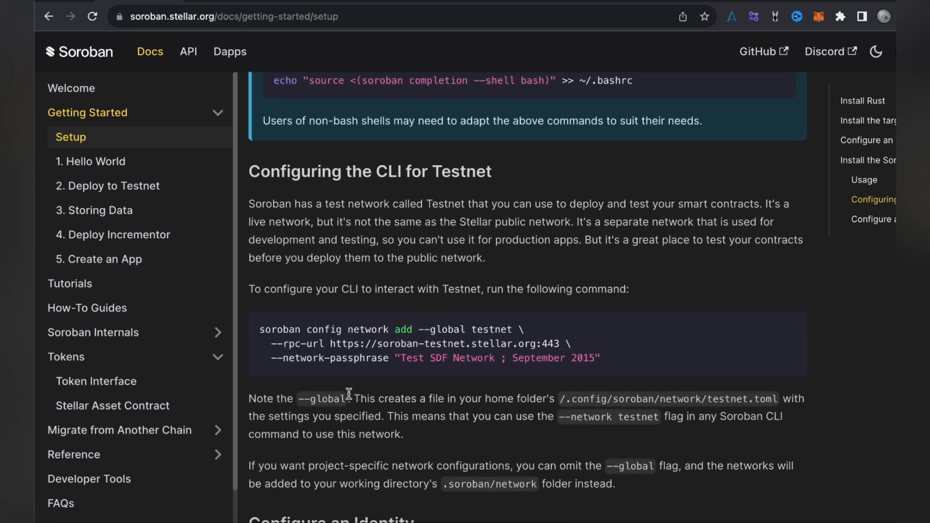
mouse_move(372, 376)
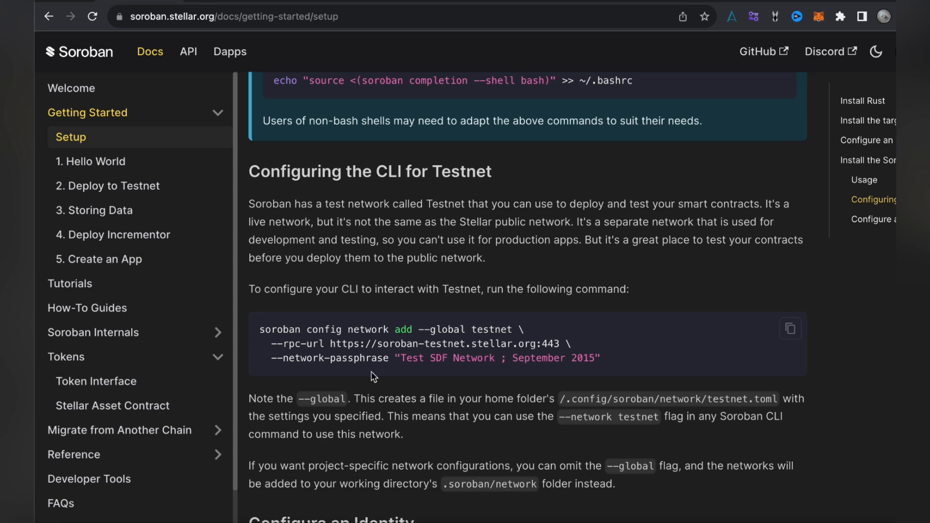
mouse_move(312, 343)
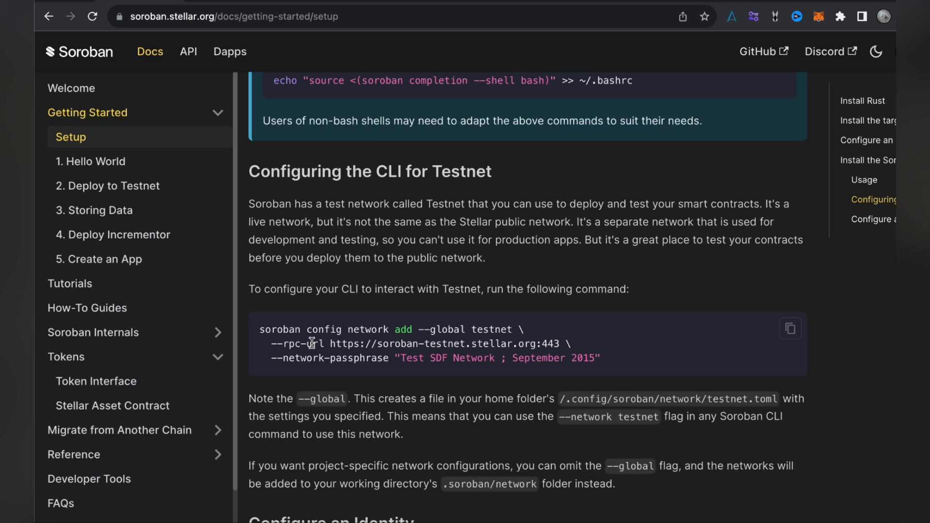
scroll(down, 3)
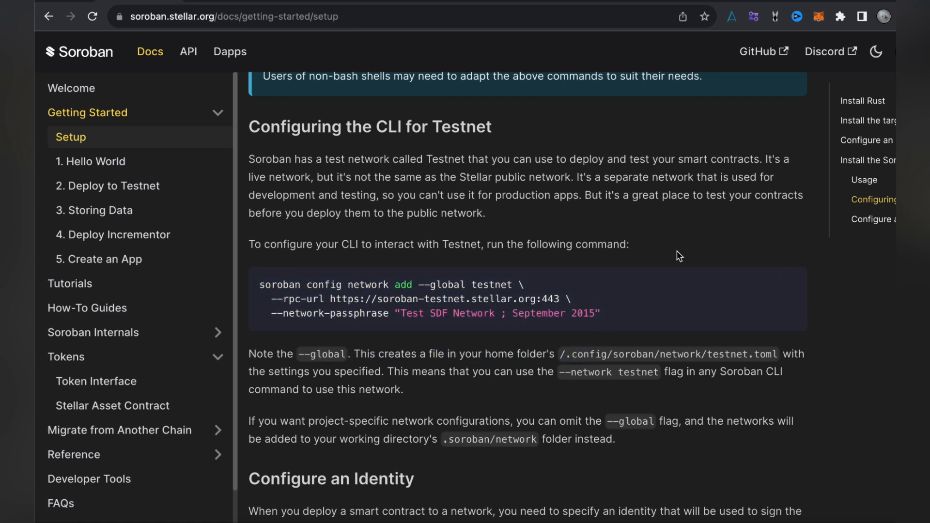
scroll(down, 3)
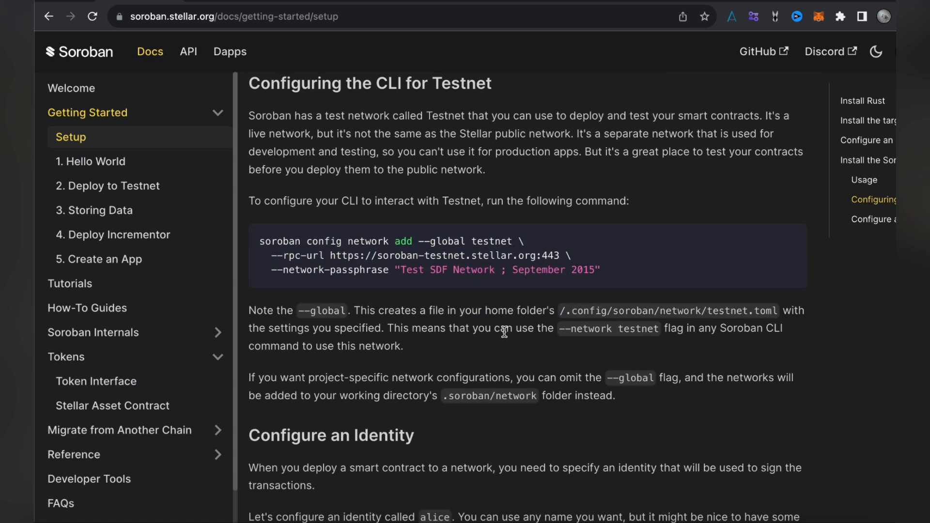
mouse_move(431, 390)
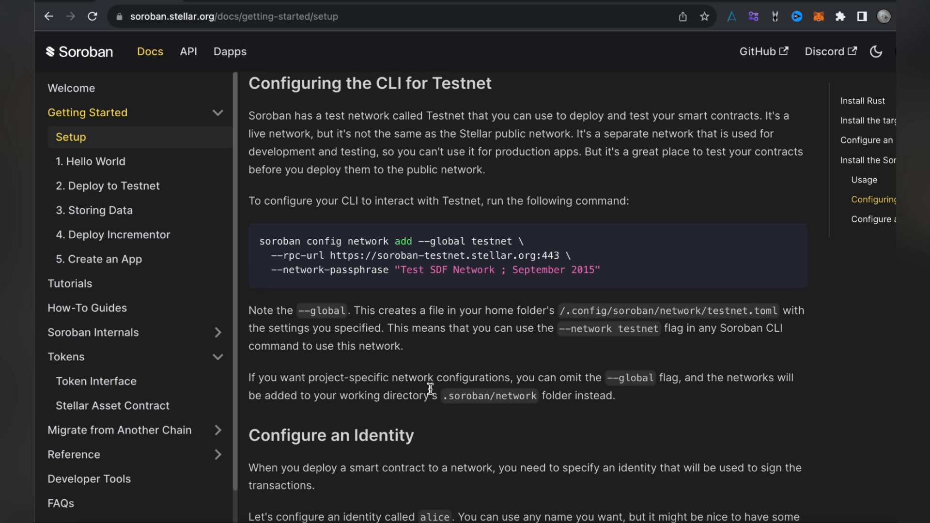
mouse_move(298, 324)
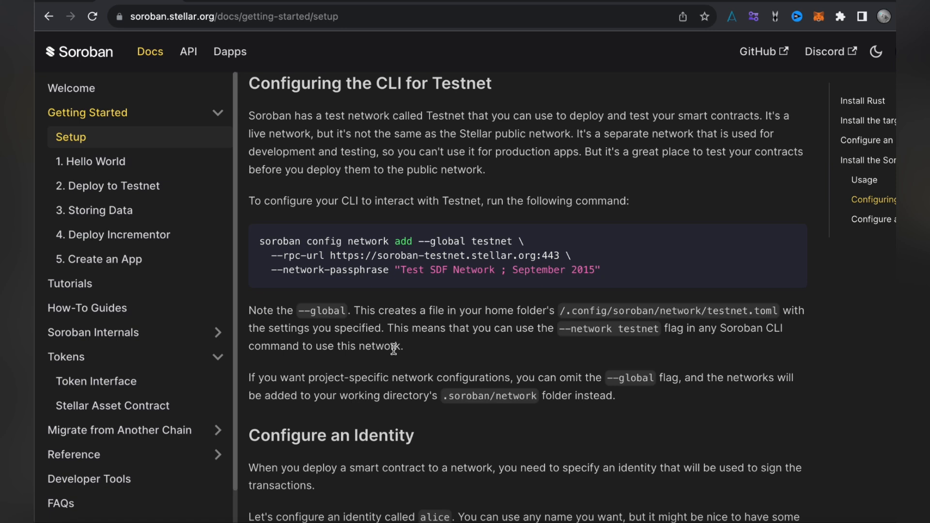
scroll(down, 3)
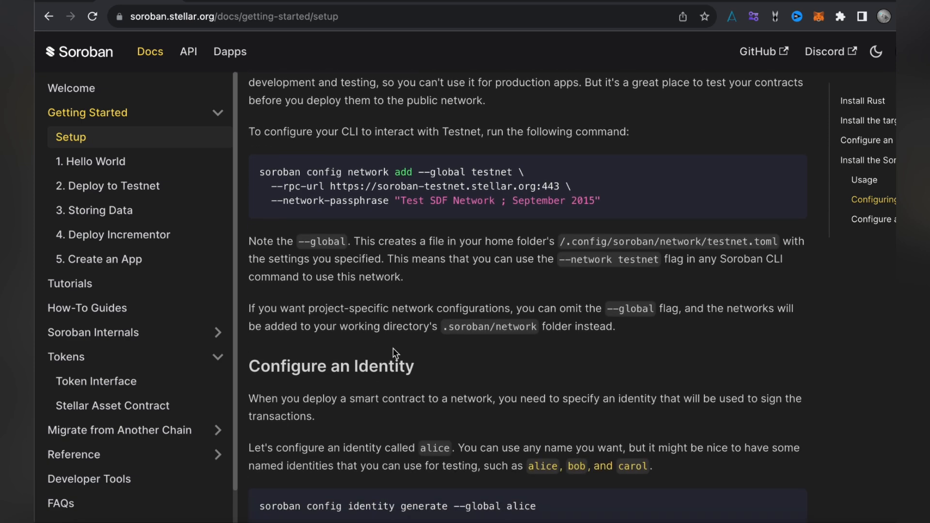
- Scroll through the identity address command and global storage notes to the Friendbot curl command funding alice
scroll(down, 3)
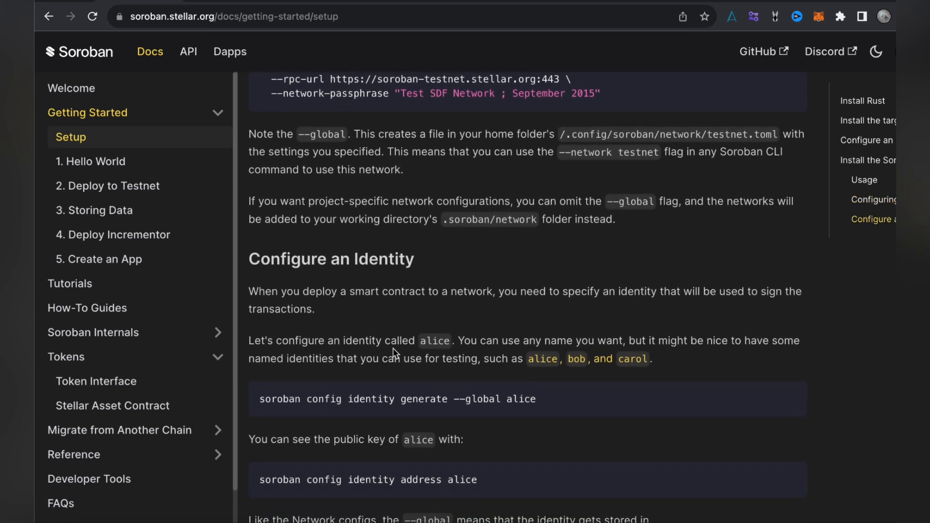
scroll(down, 3)
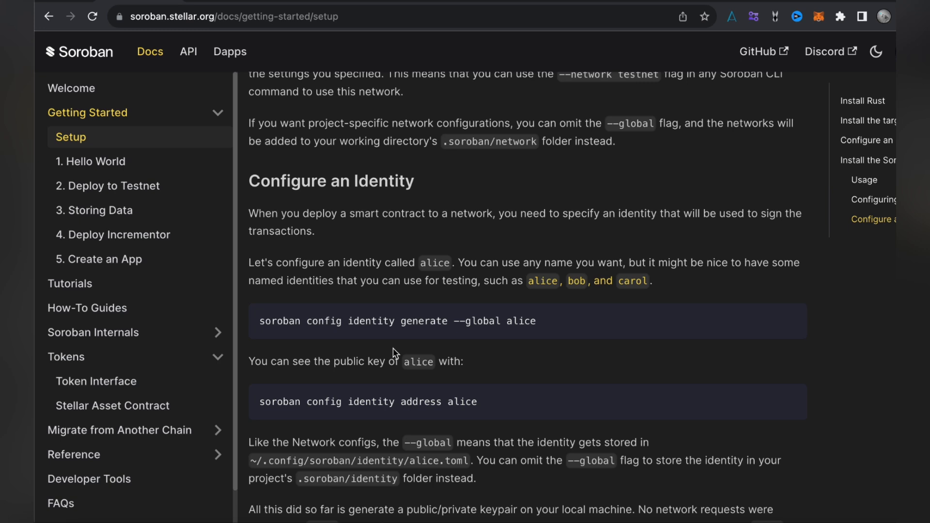
scroll(down, 3)
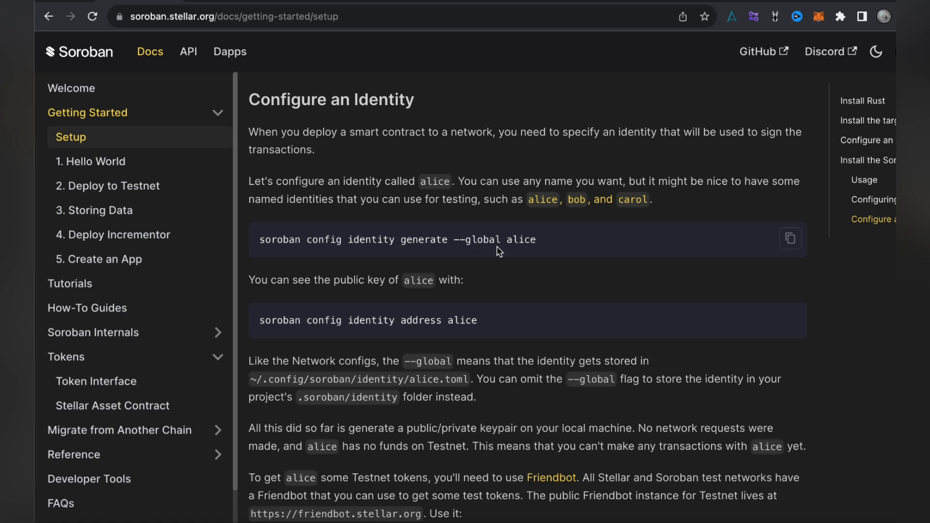
mouse_move(296, 351)
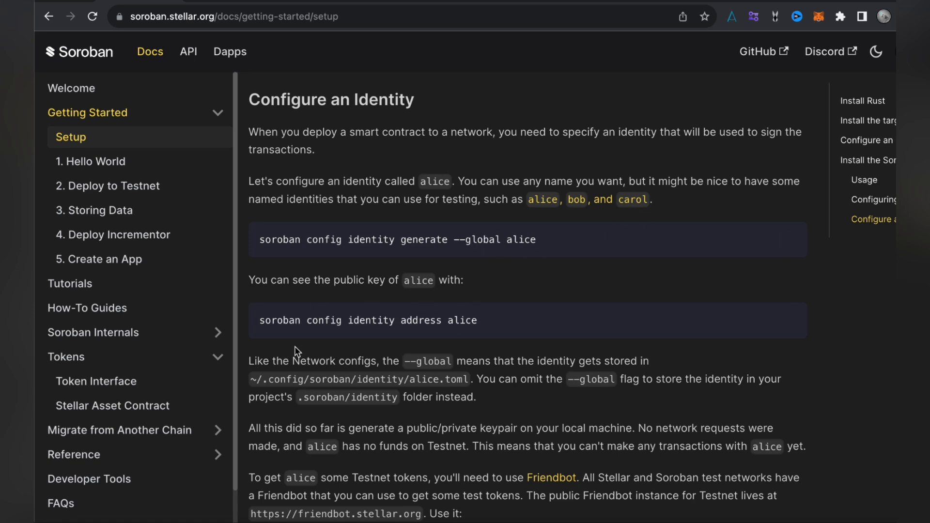
scroll(down, 3)
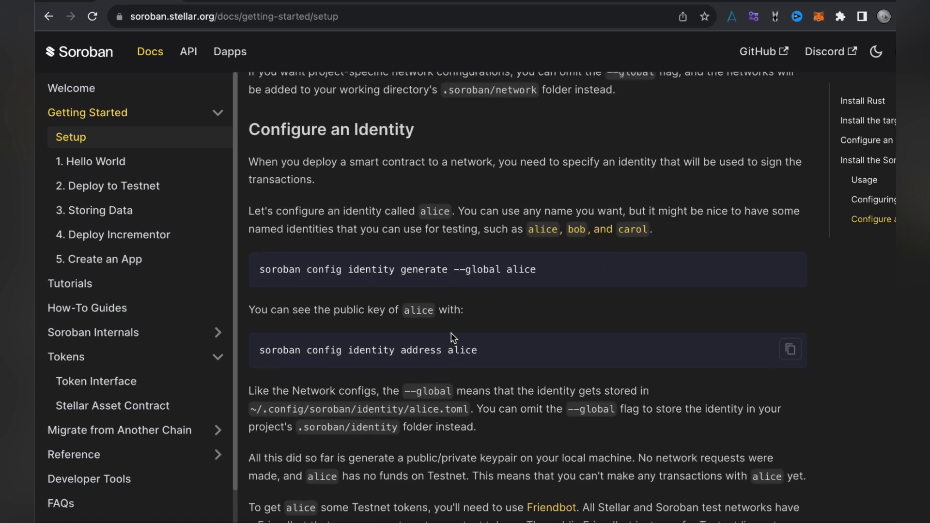
scroll(down, 3)
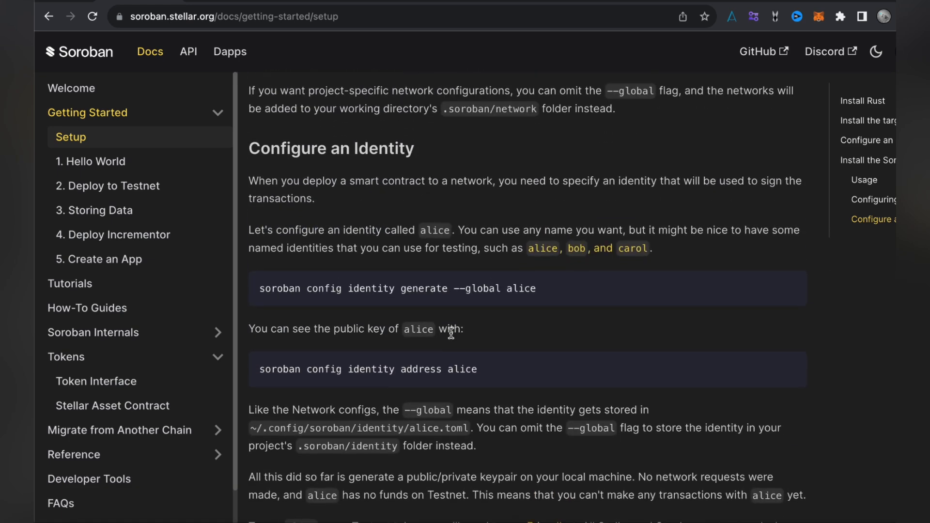
scroll(down, 3)
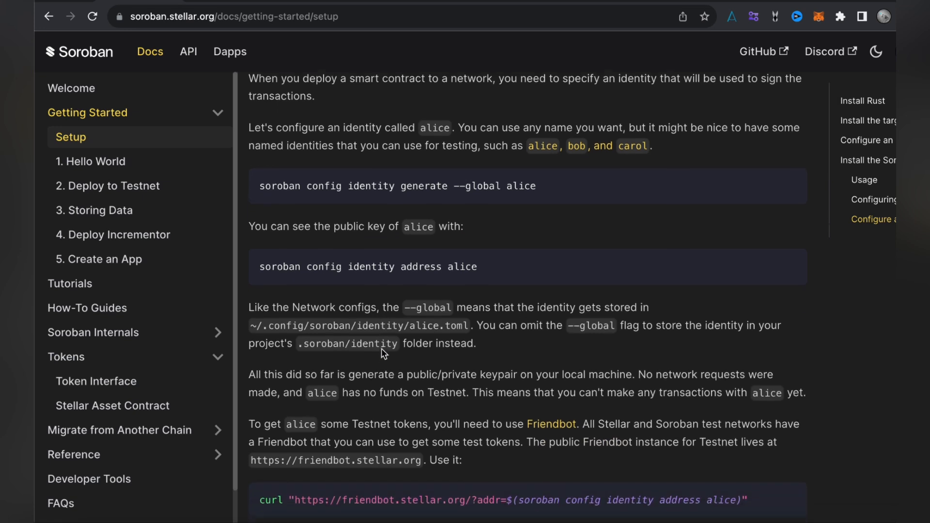
scroll(down, 3)
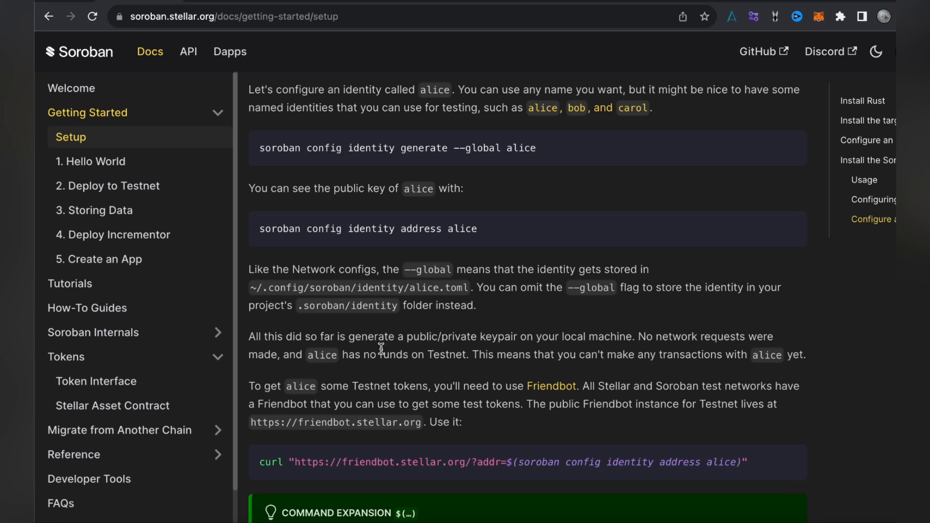
- Scroll past the Command Expansion tip box to the bottom of the Setup page and its feedback prompt
scroll(down, 3)
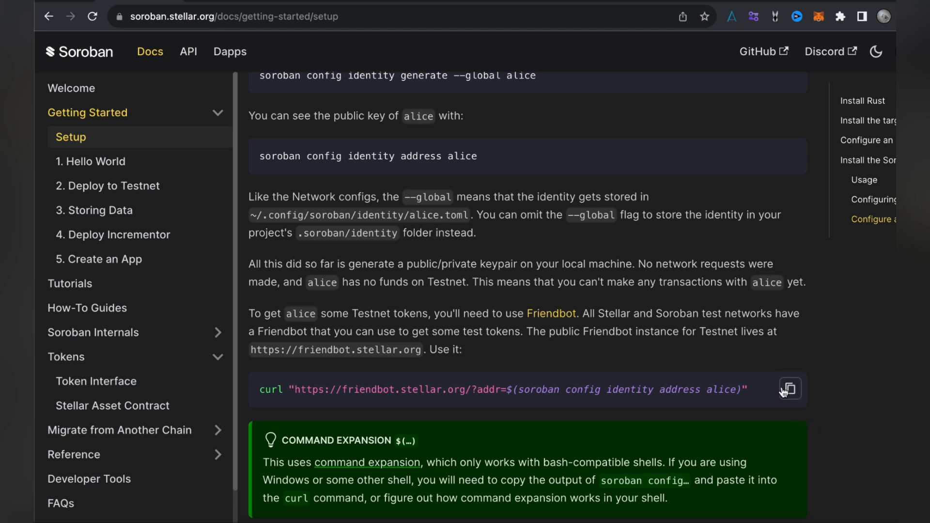
scroll(down, 3)
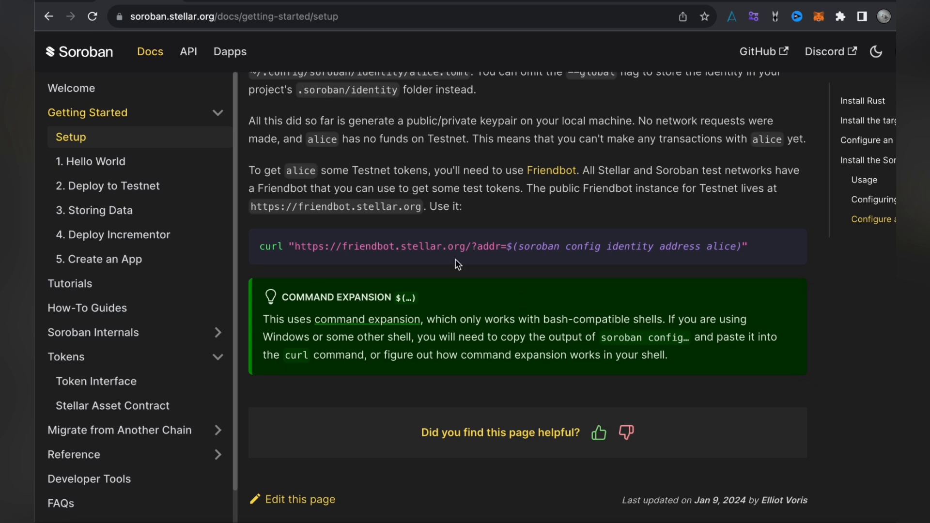
mouse_move(237, 146)
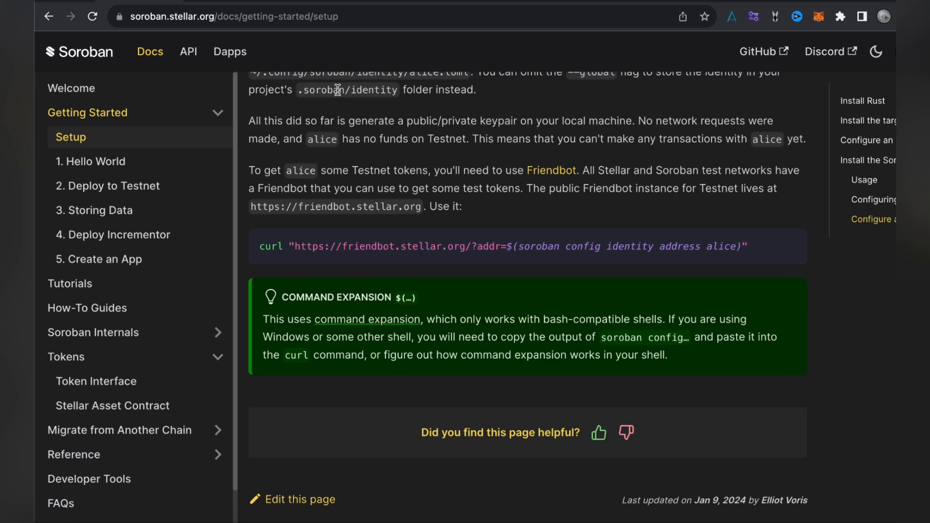
mouse_move(338, 89)
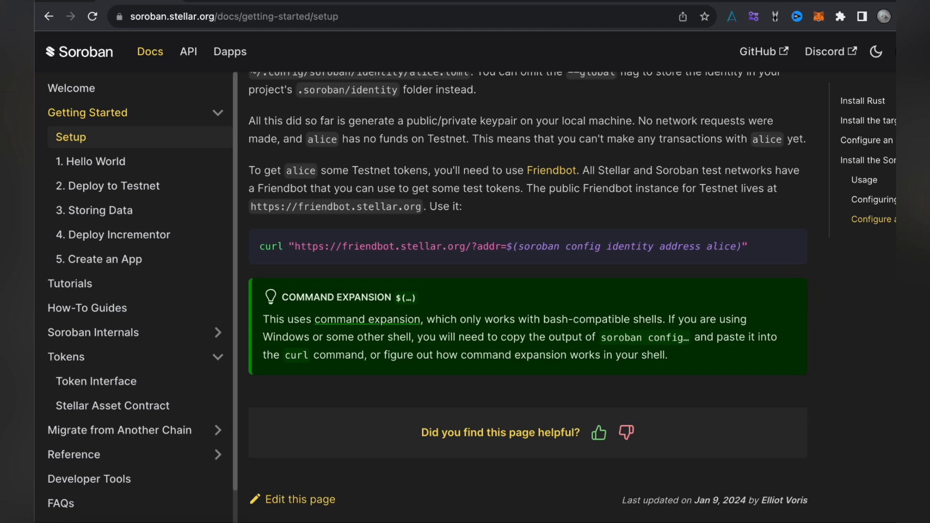
mouse_move(115, 165)
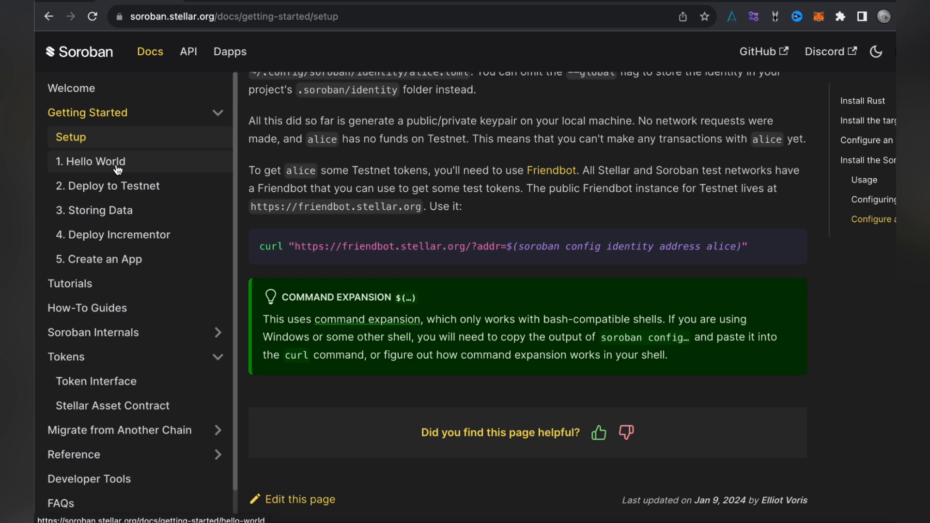
- Navigate to the '1. Hello World' page under Getting Started, showing Create New Project
click(95, 162)
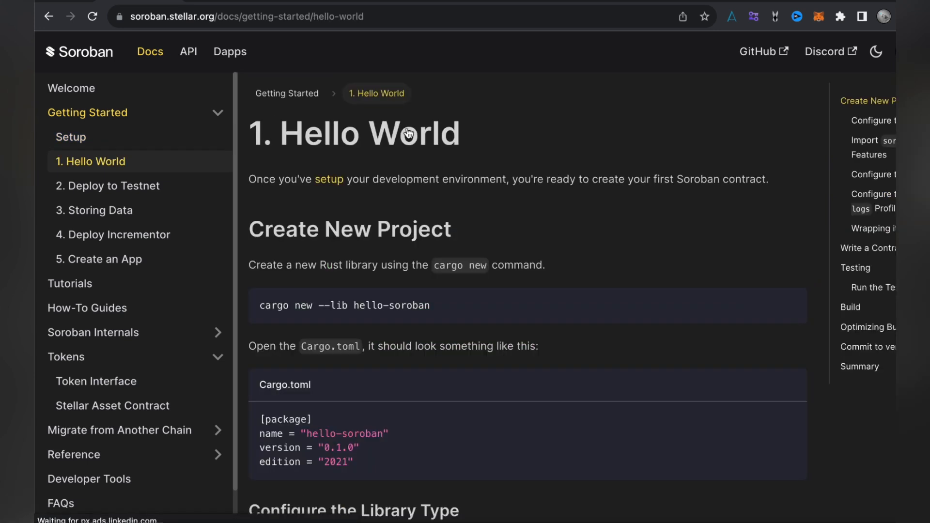
mouse_move(425, 207)
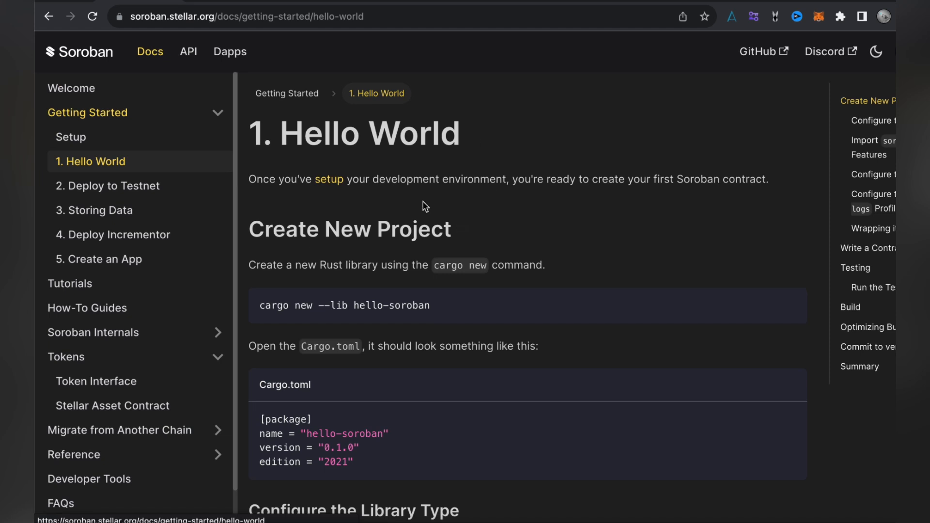
mouse_move(717, 172)
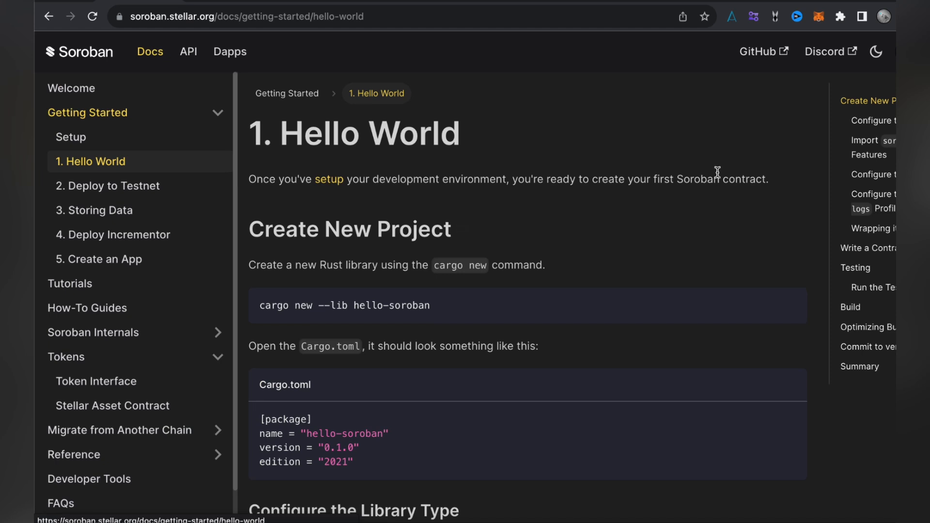
mouse_move(533, 229)
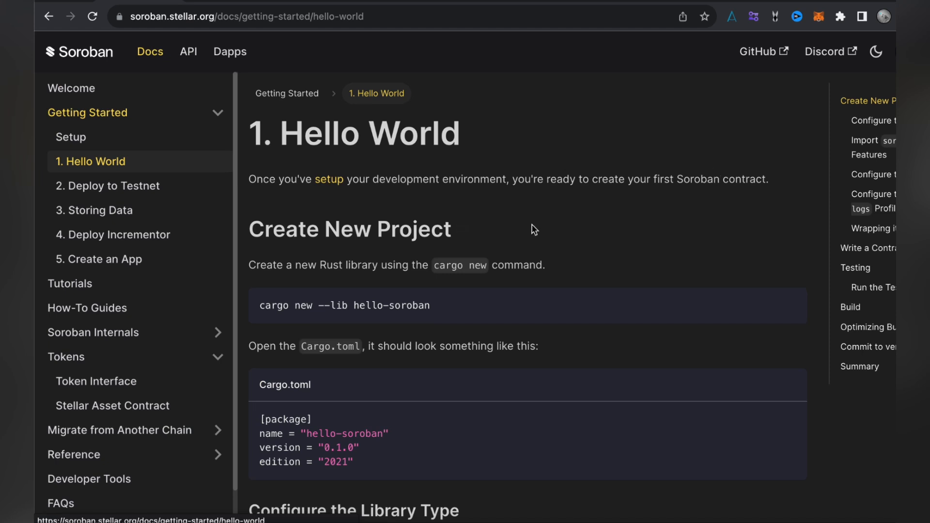
mouse_move(546, 220)
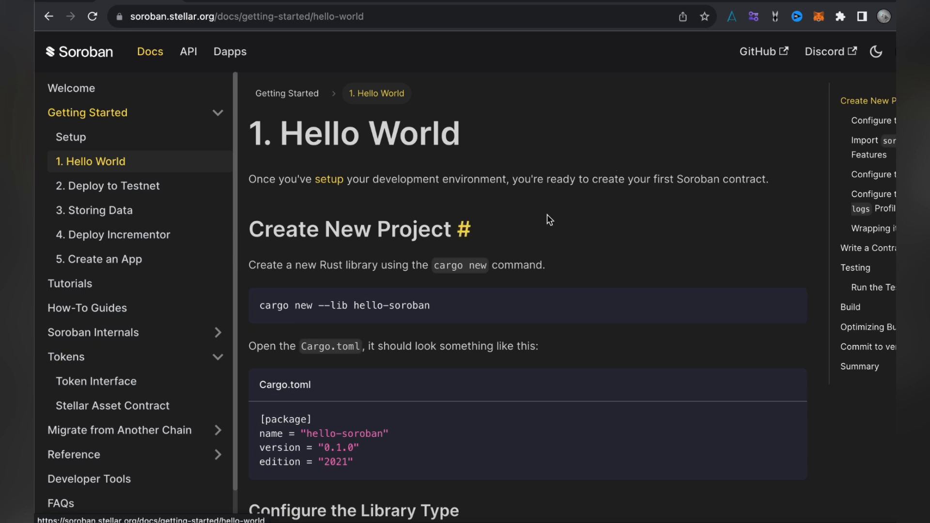
mouse_move(601, 234)
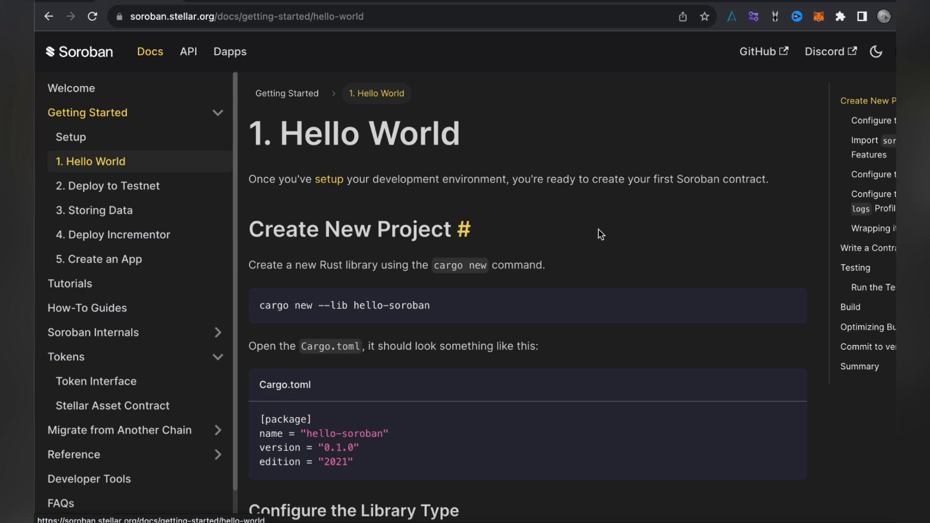